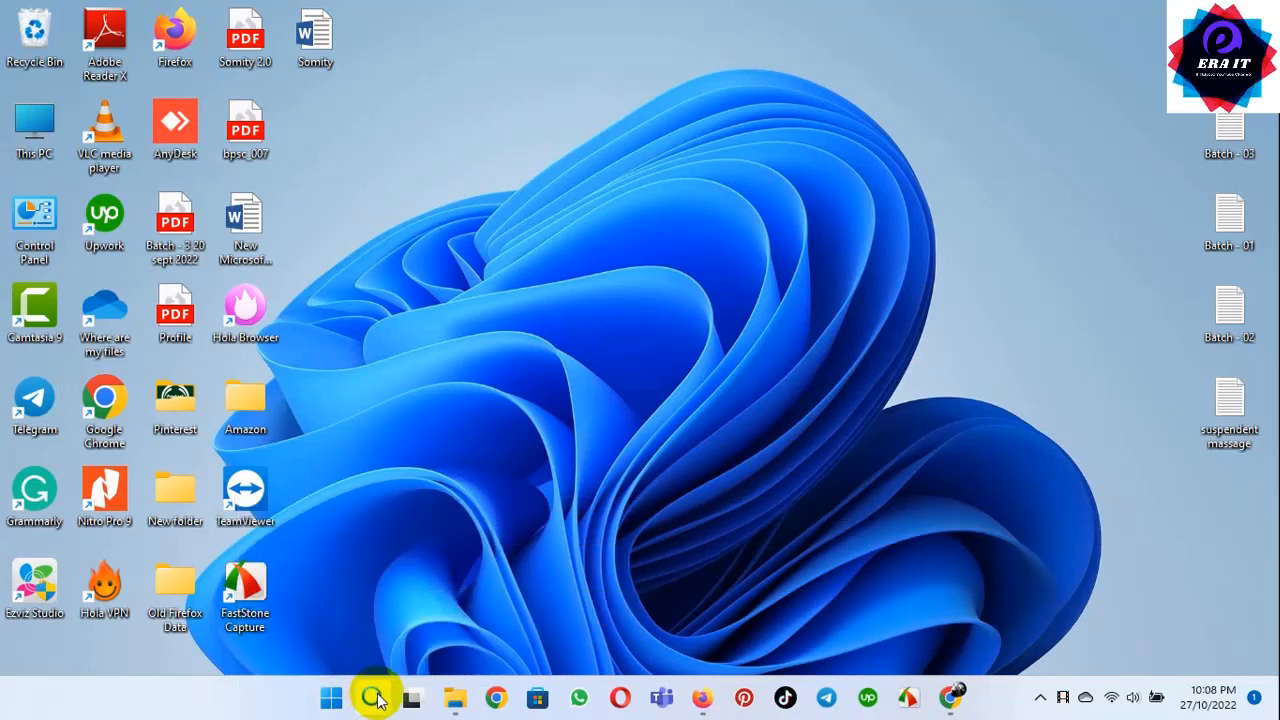
Search Windows for 'microsoft store' and launch the Microsoft Store app.
{"action": "left_click", "coordinate": [372, 697]}
{"action": "type", "text": "microsoft store"}
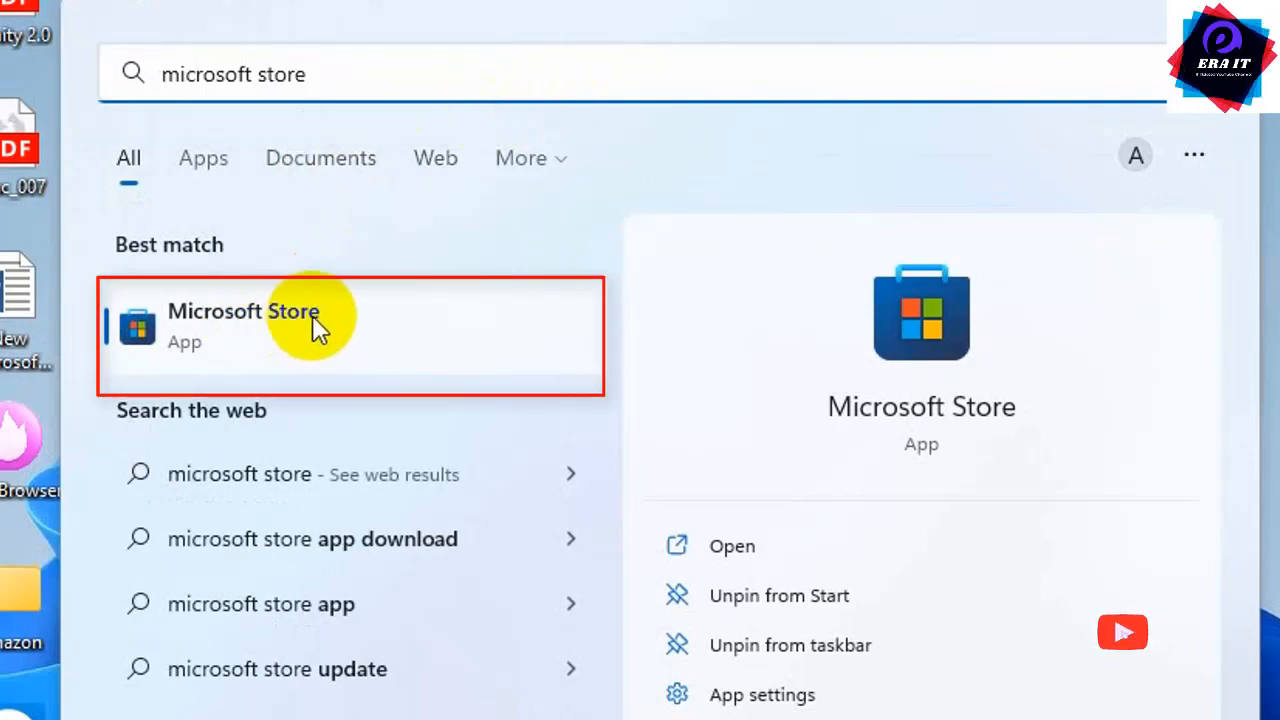
{"action": "left_click", "coordinate": [243, 325]}
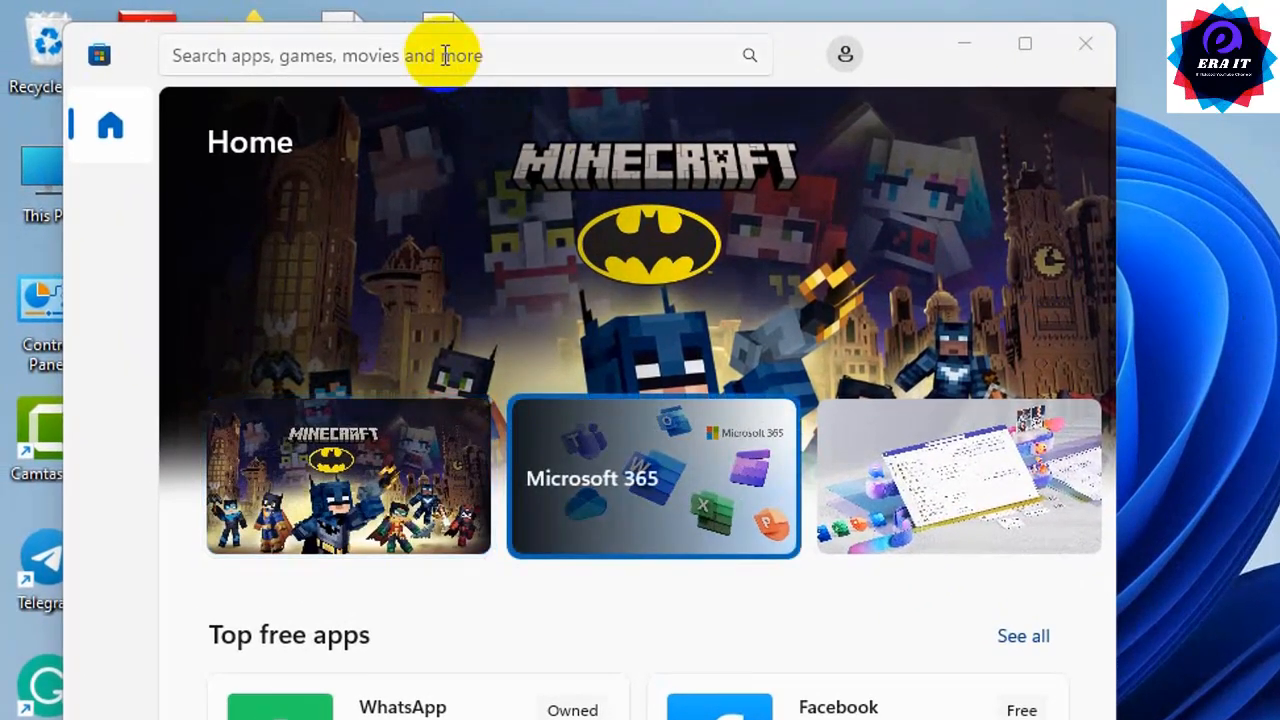
Search the Store for 'net speed meter' and open the Zero Byte Net Speed Meter page.
{"action": "left_click", "coordinate": [458, 54]}
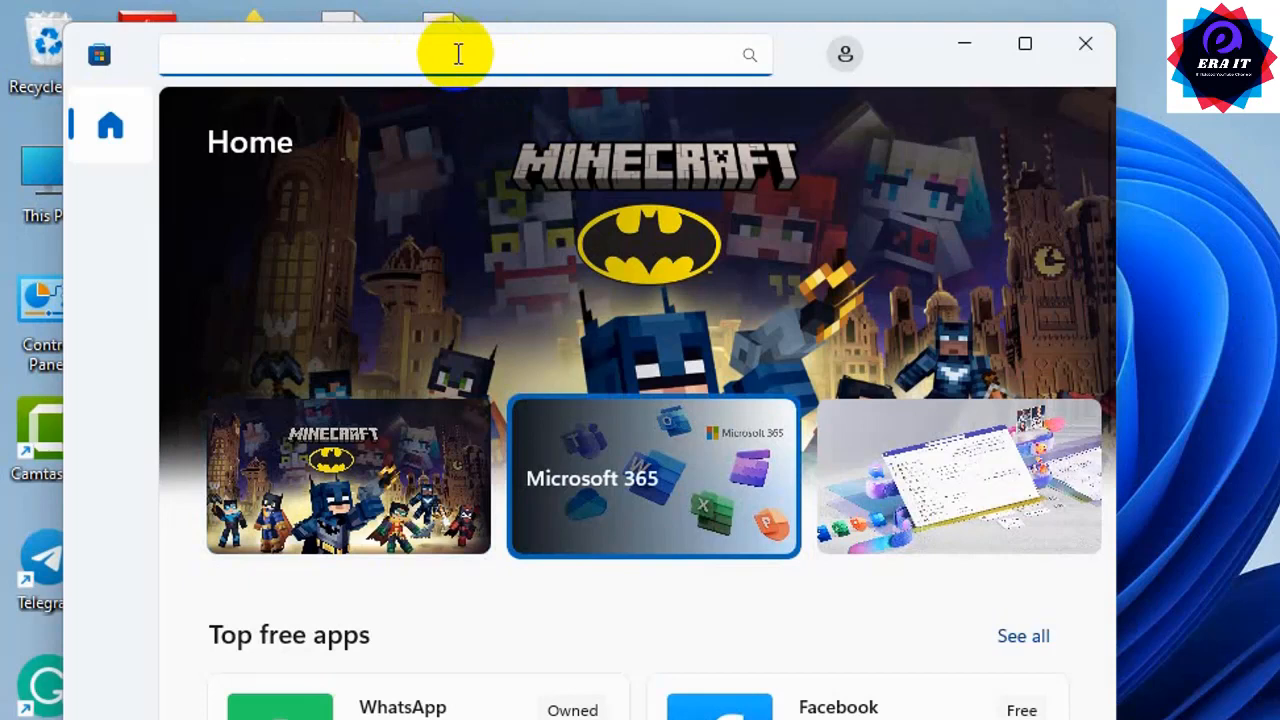
{"action": "type", "text": "net speed meter"}
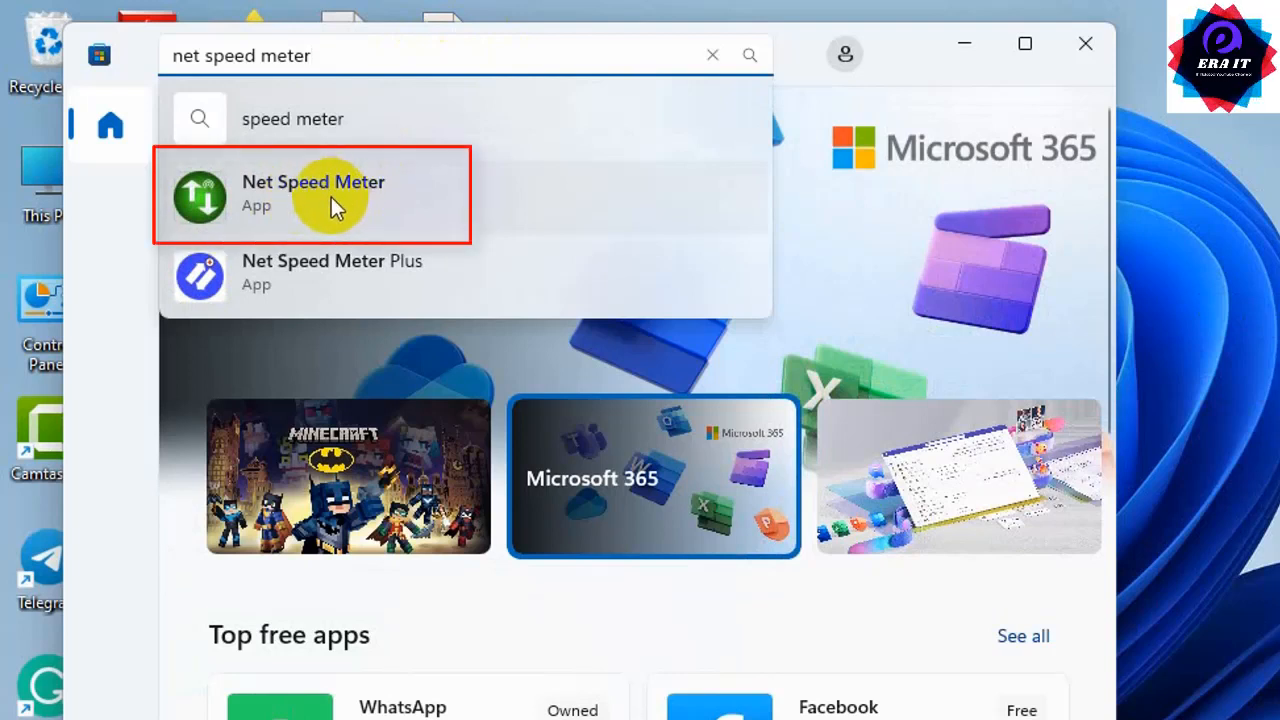
{"action": "left_click", "coordinate": [330, 205]}
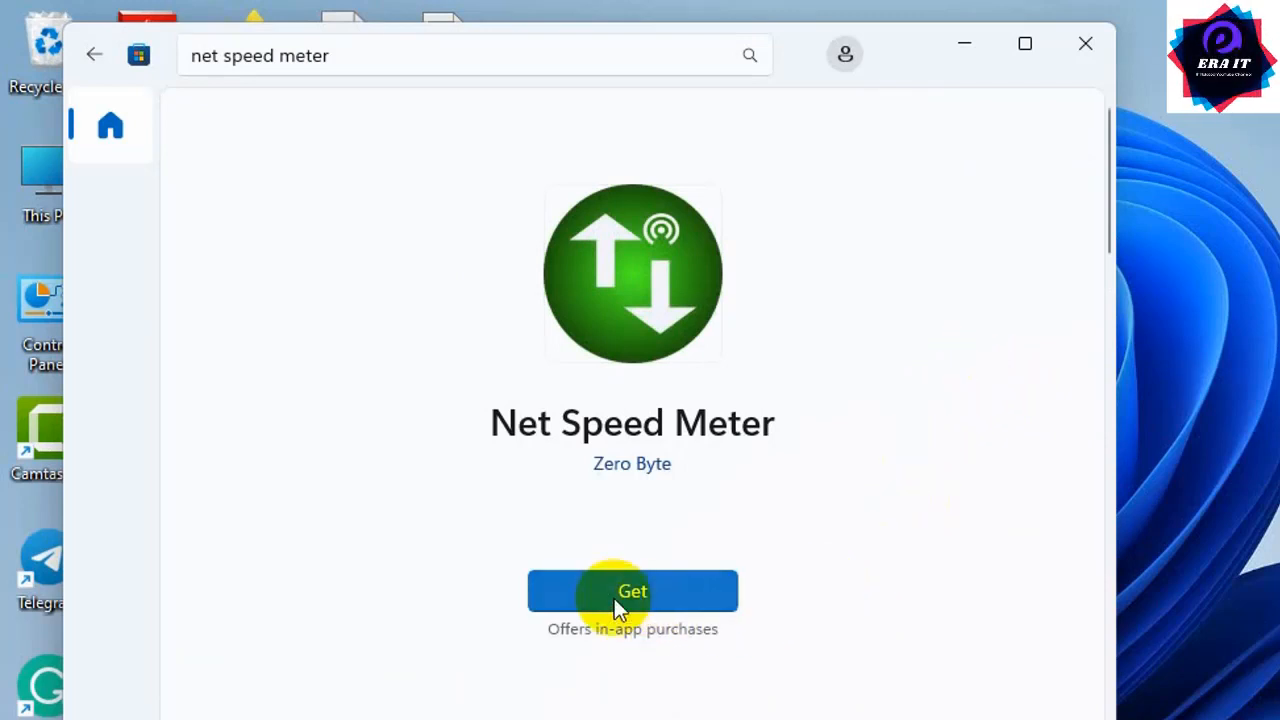
{"action": "mouse_move", "coordinate": [673, 602]}
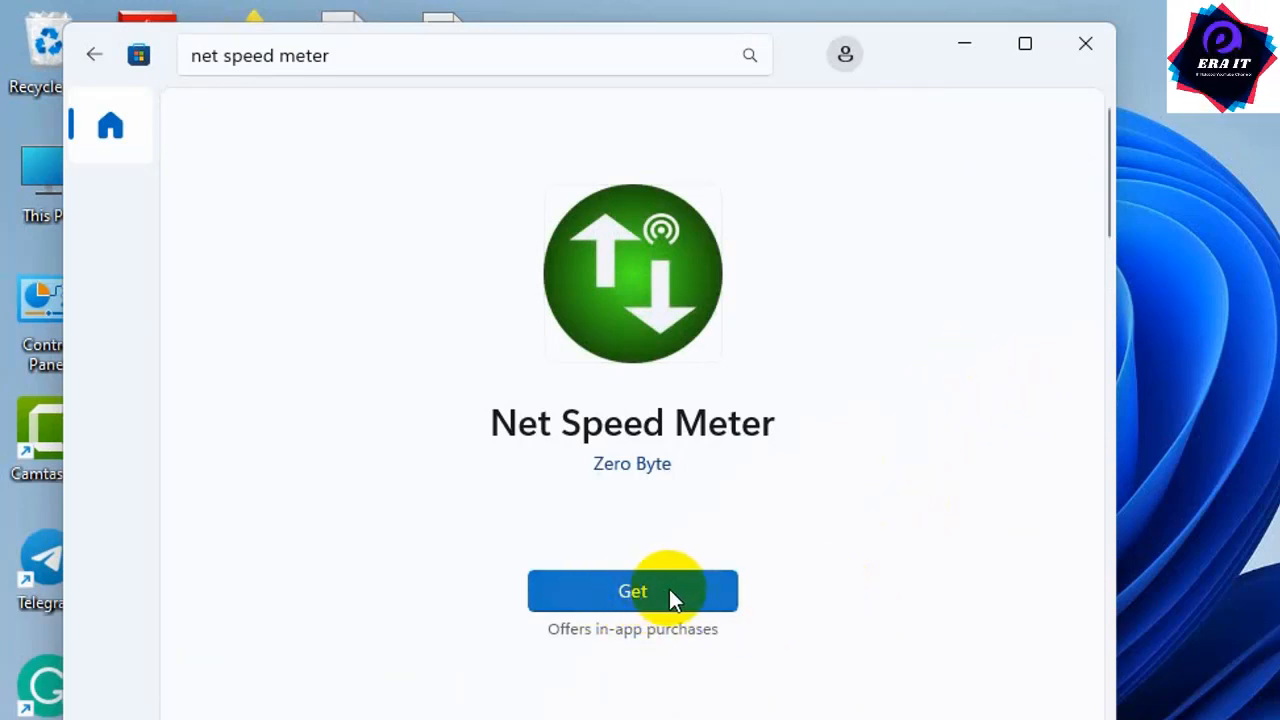
Get Net Speed Meter, let the download finish, and open the app.
{"action": "left_click", "coordinate": [632, 591]}
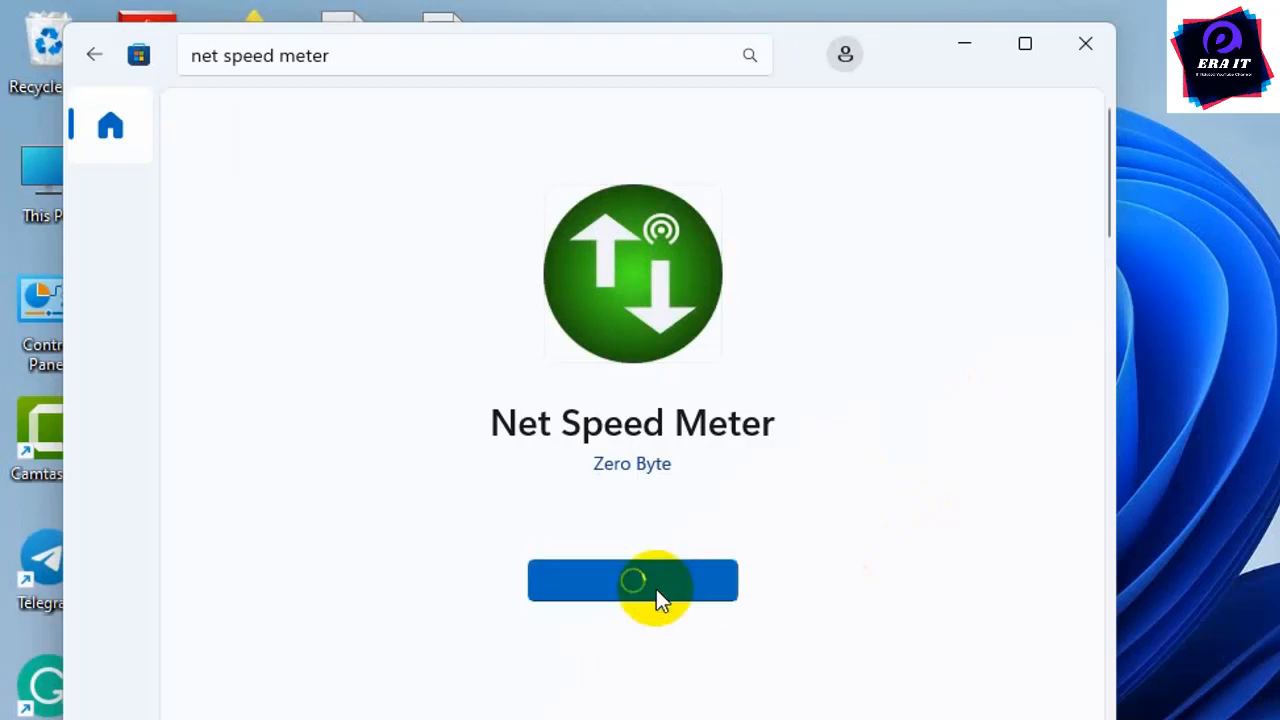
{"action": "left_click", "coordinate": [632, 581]}
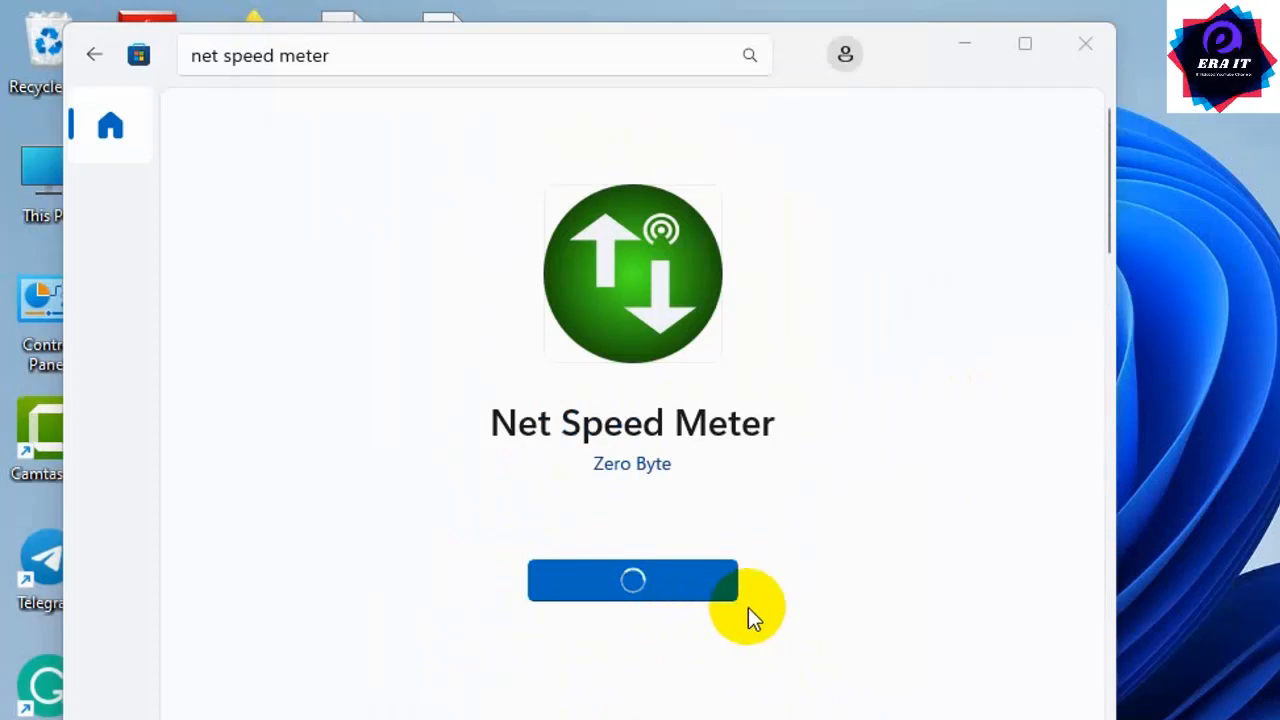
{"action": "left_click", "coordinate": [632, 580]}
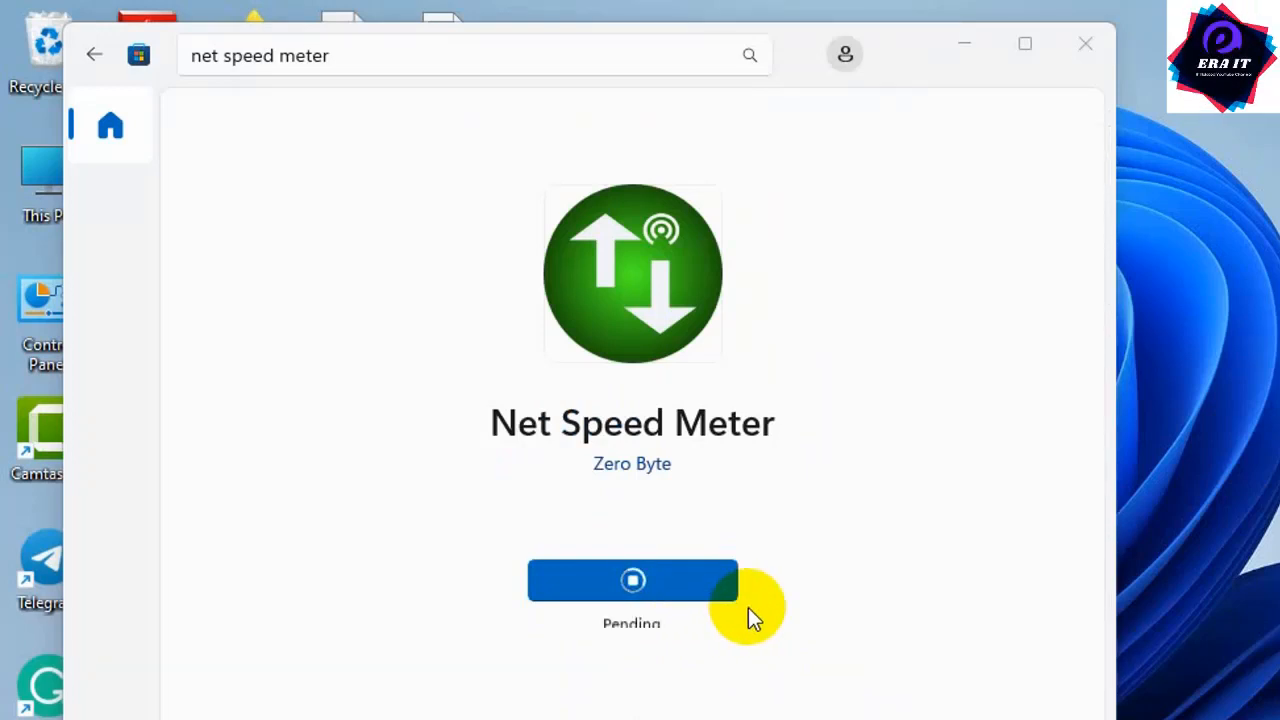
{"action": "left_click", "coordinate": [632, 580]}
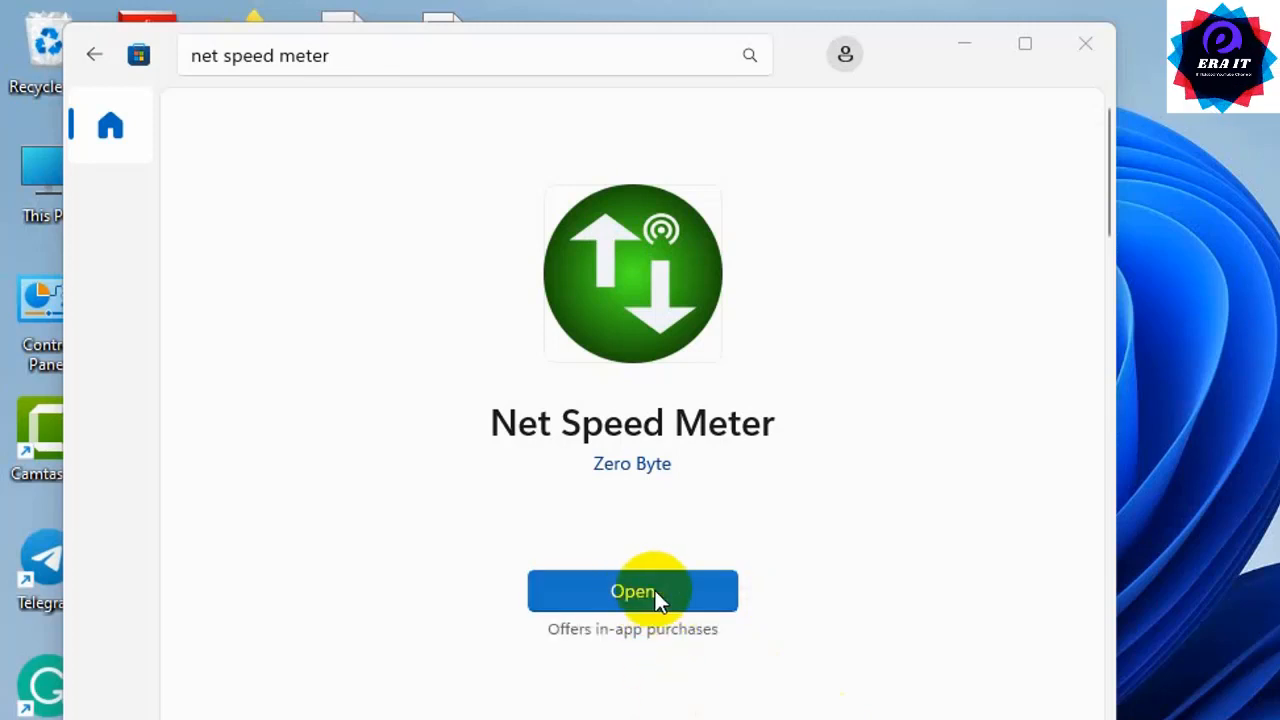
{"action": "left_click", "coordinate": [632, 591]}
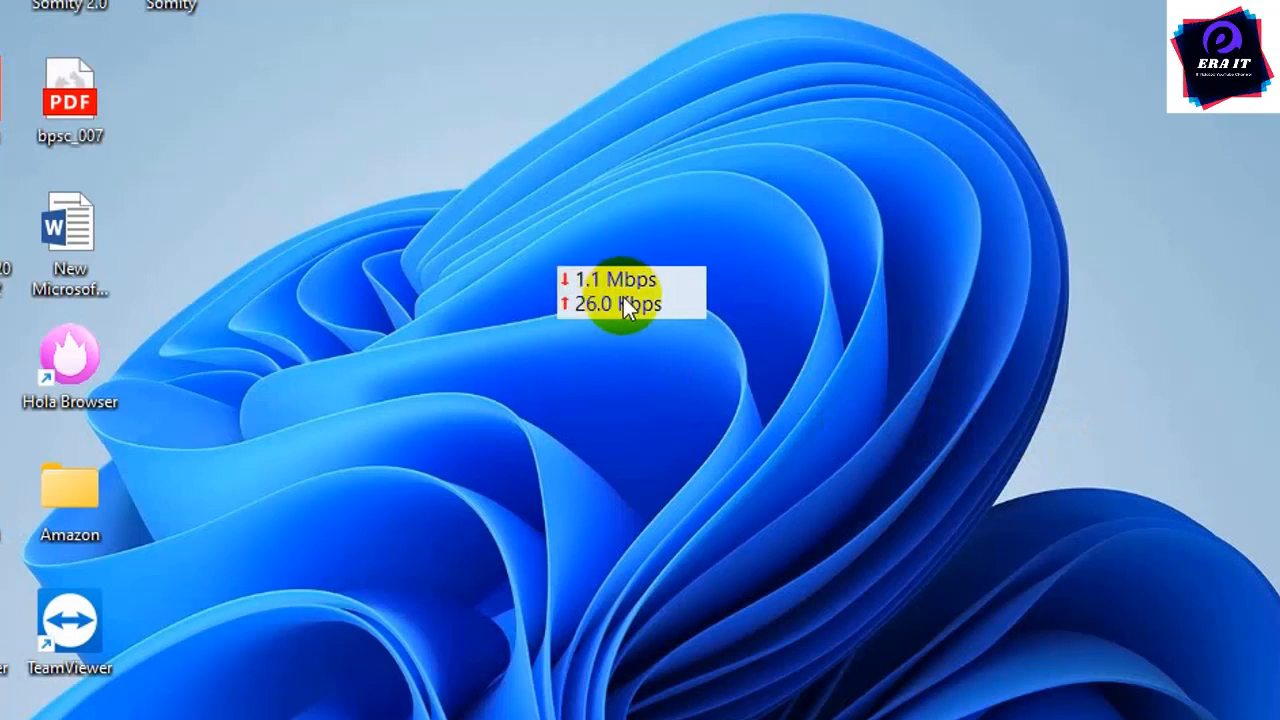
Dock the floating speed widget in the taskbar using Keep in Taskbar.
{"action": "right_click", "coordinate": [625, 300]}
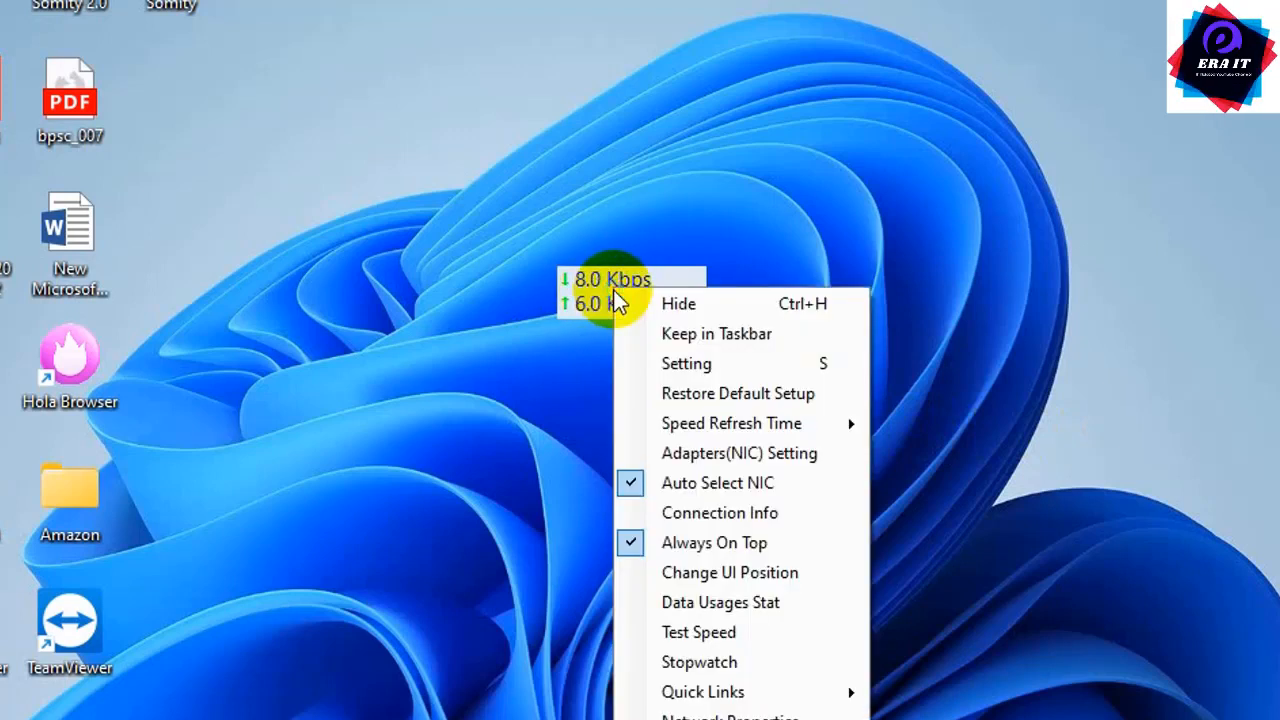
{"action": "mouse_move", "coordinate": [717, 333]}
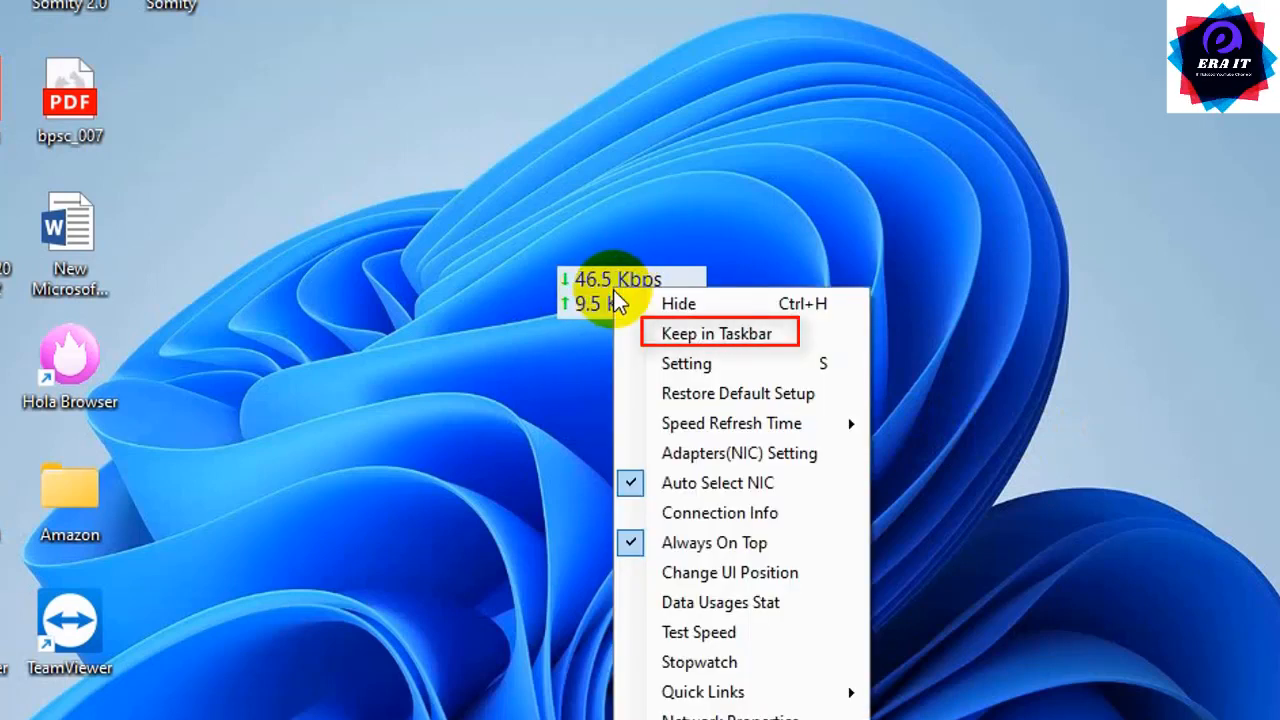
{"action": "mouse_move", "coordinate": [732, 340]}
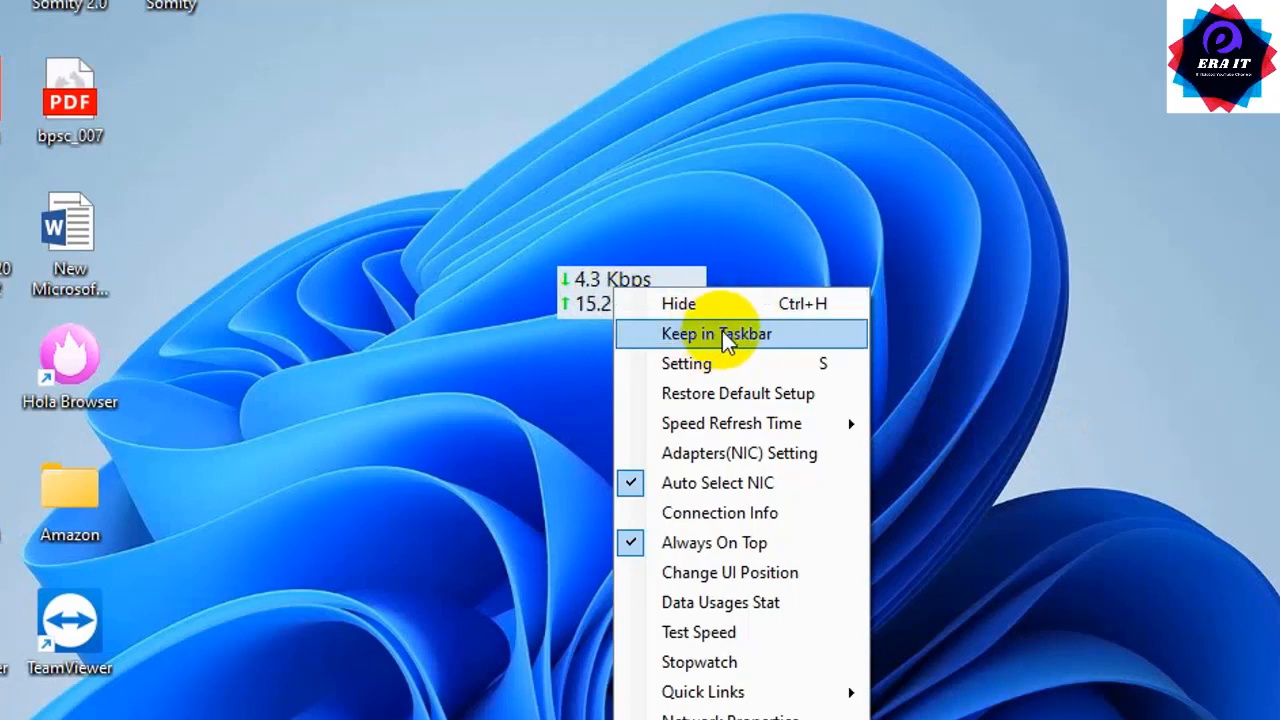
{"action": "left_click", "coordinate": [741, 333]}
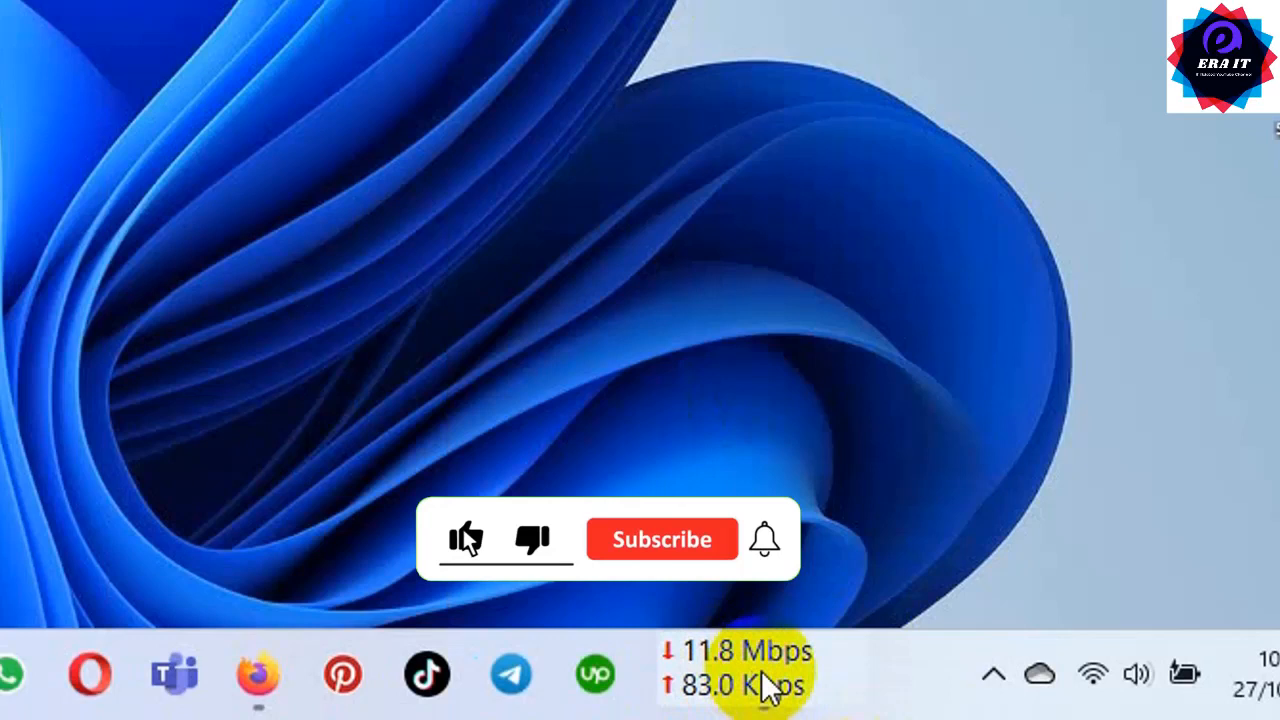
{"action": "left_click", "coordinate": [465, 539]}
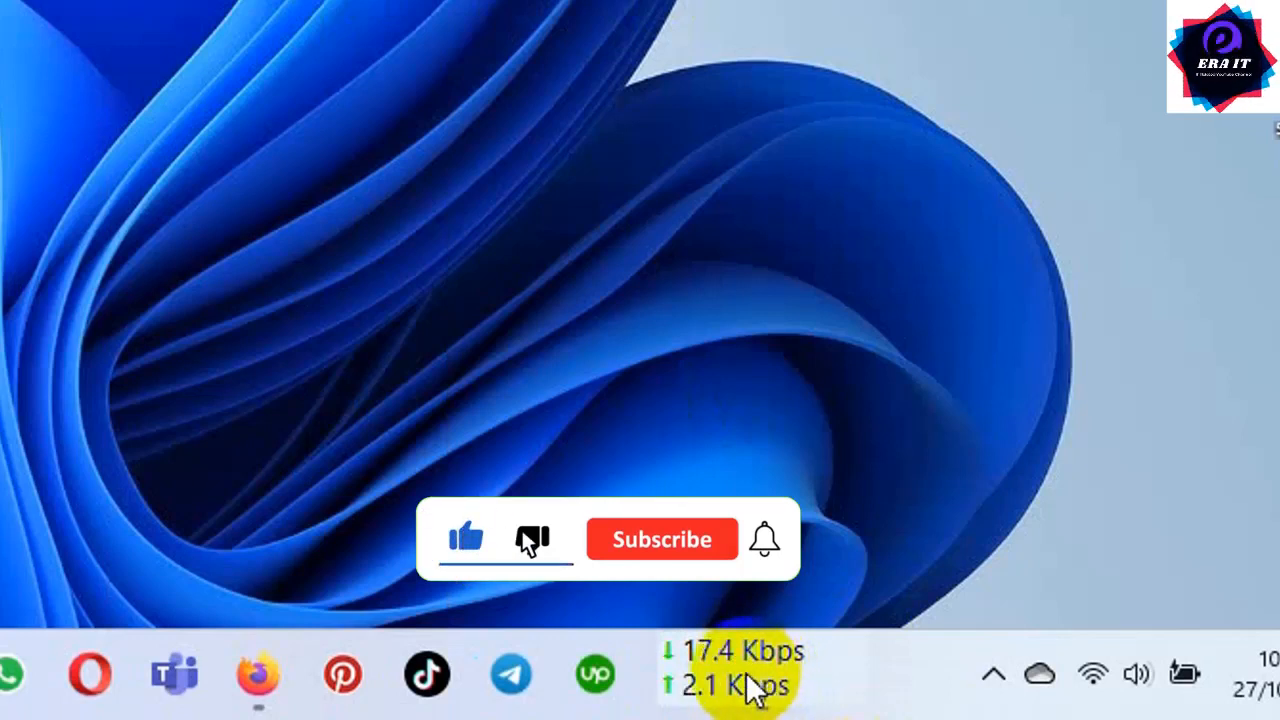
{"action": "left_click", "coordinate": [663, 539]}
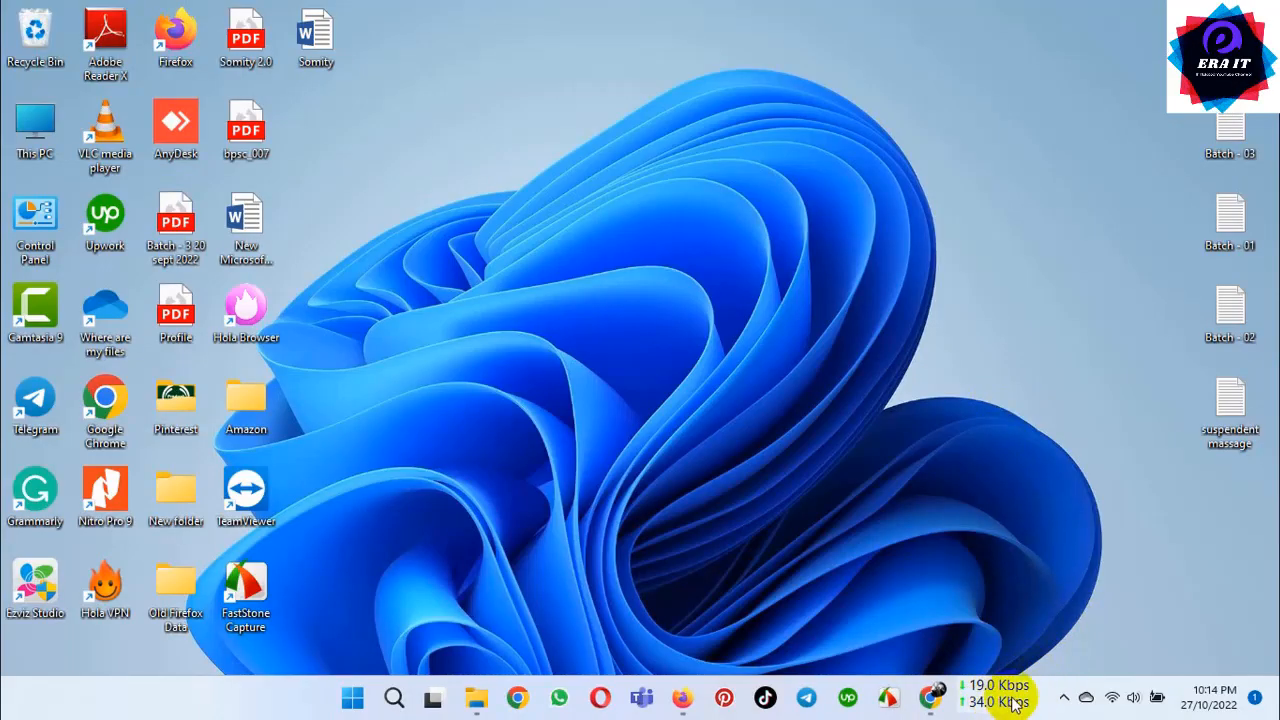
Open the Setting window from the docked meter's right-click menu.
{"action": "right_click", "coordinate": [1000, 700]}
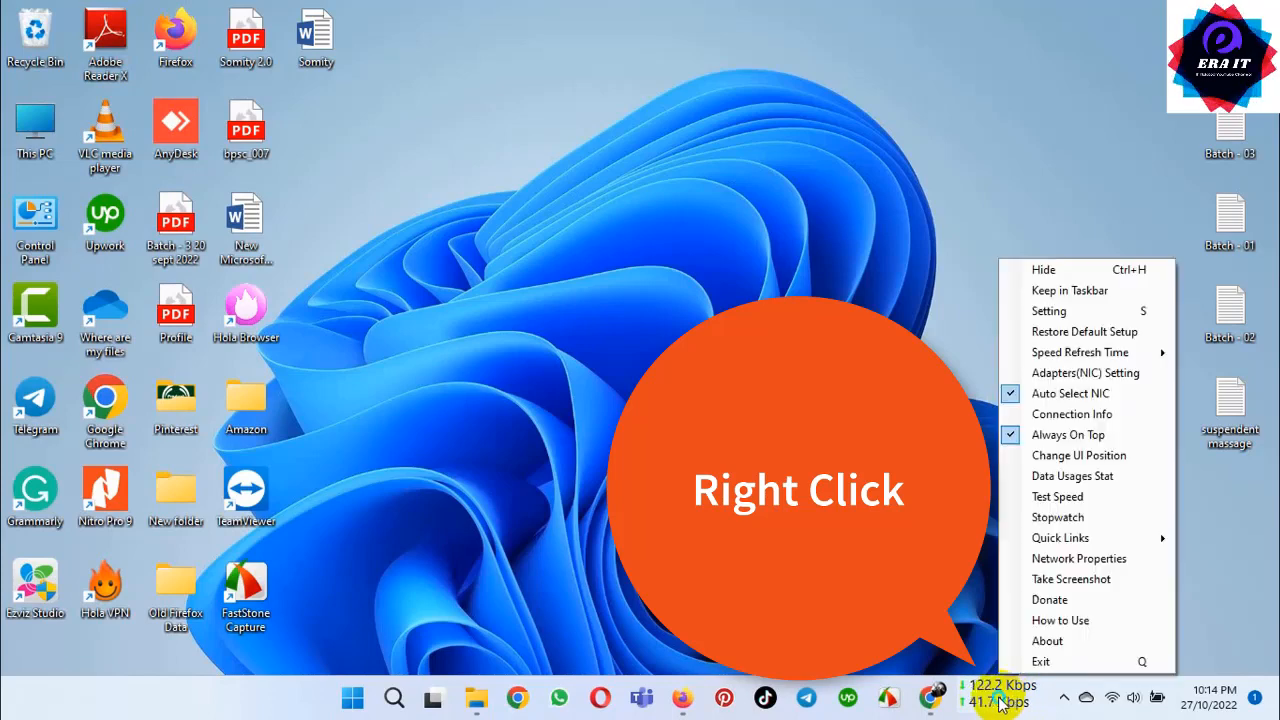
{"action": "mouse_move", "coordinate": [1064, 315]}
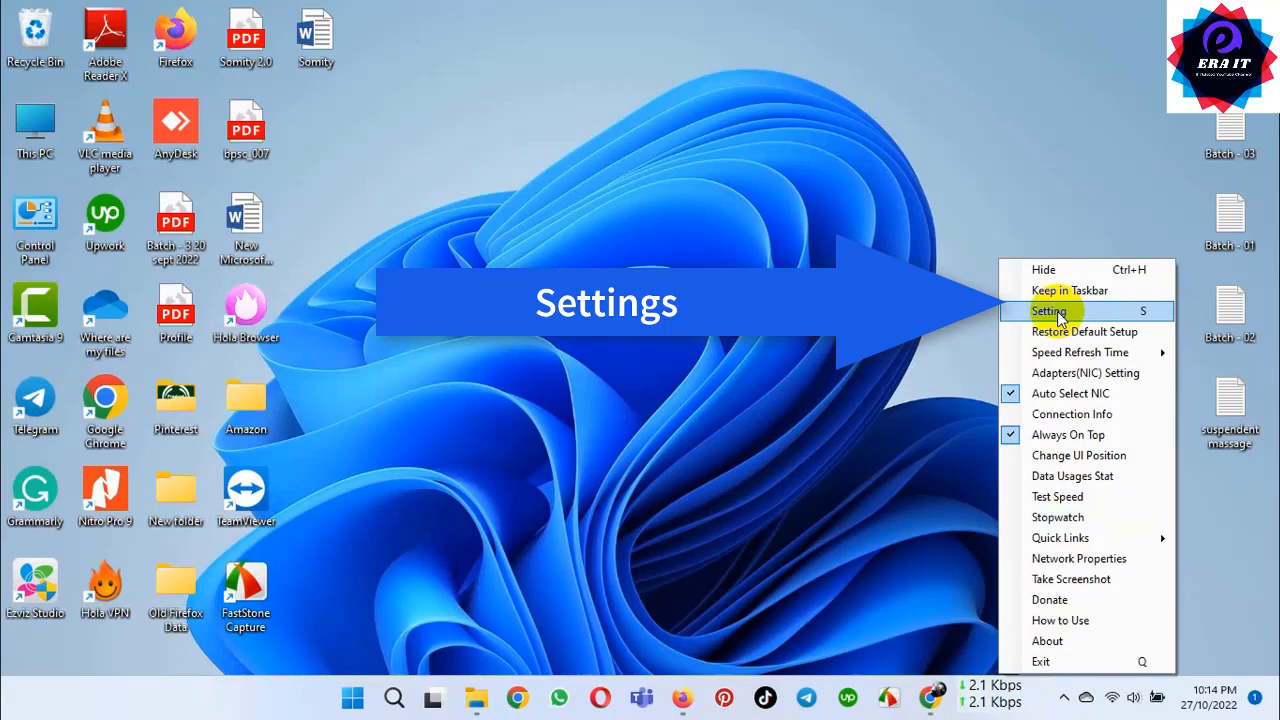
{"action": "left_click", "coordinate": [1054, 311]}
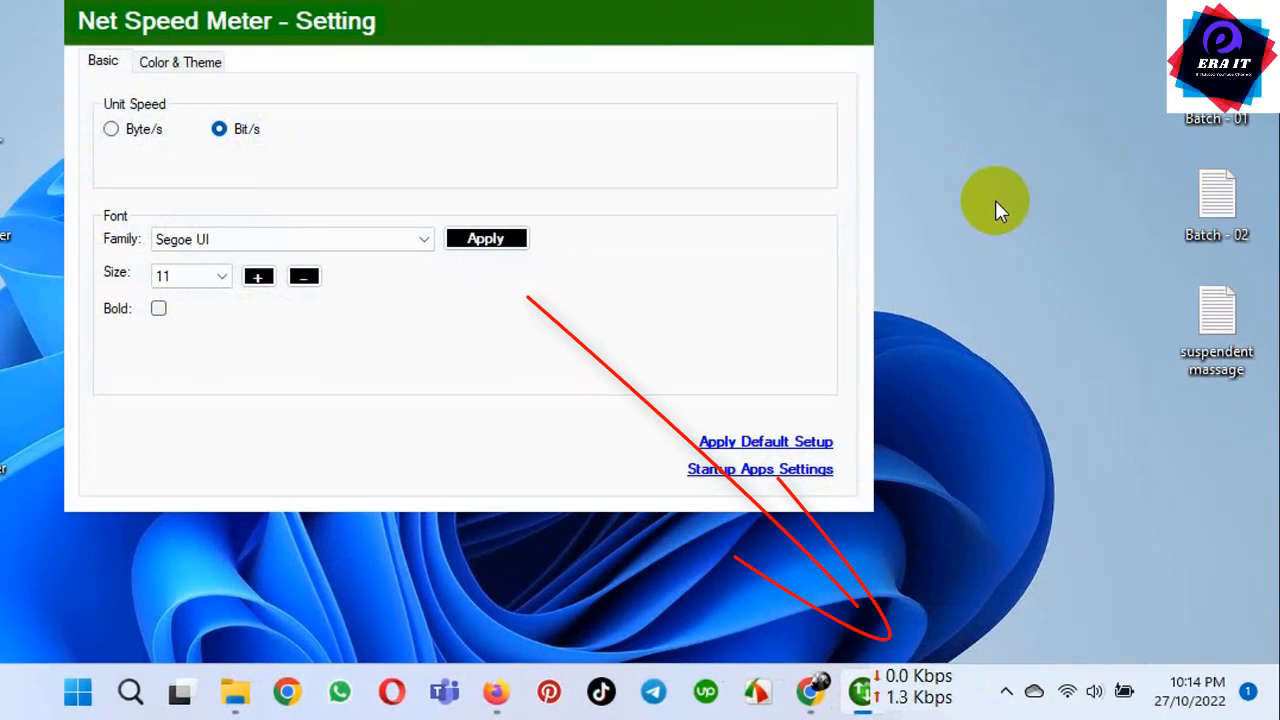
Try the White, Blue, Transparent, Background, Custom and Black themes, ending on Transparent.
{"action": "left_click", "coordinate": [181, 62]}
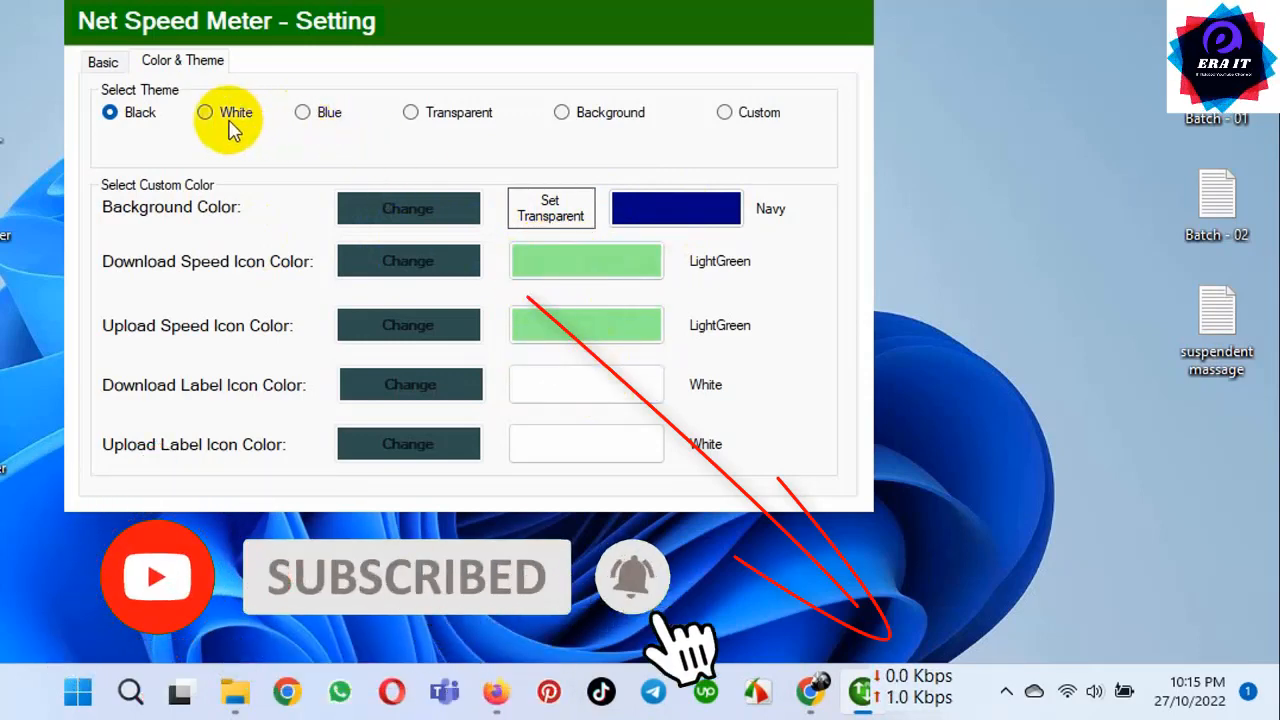
{"action": "left_click", "coordinate": [203, 112]}
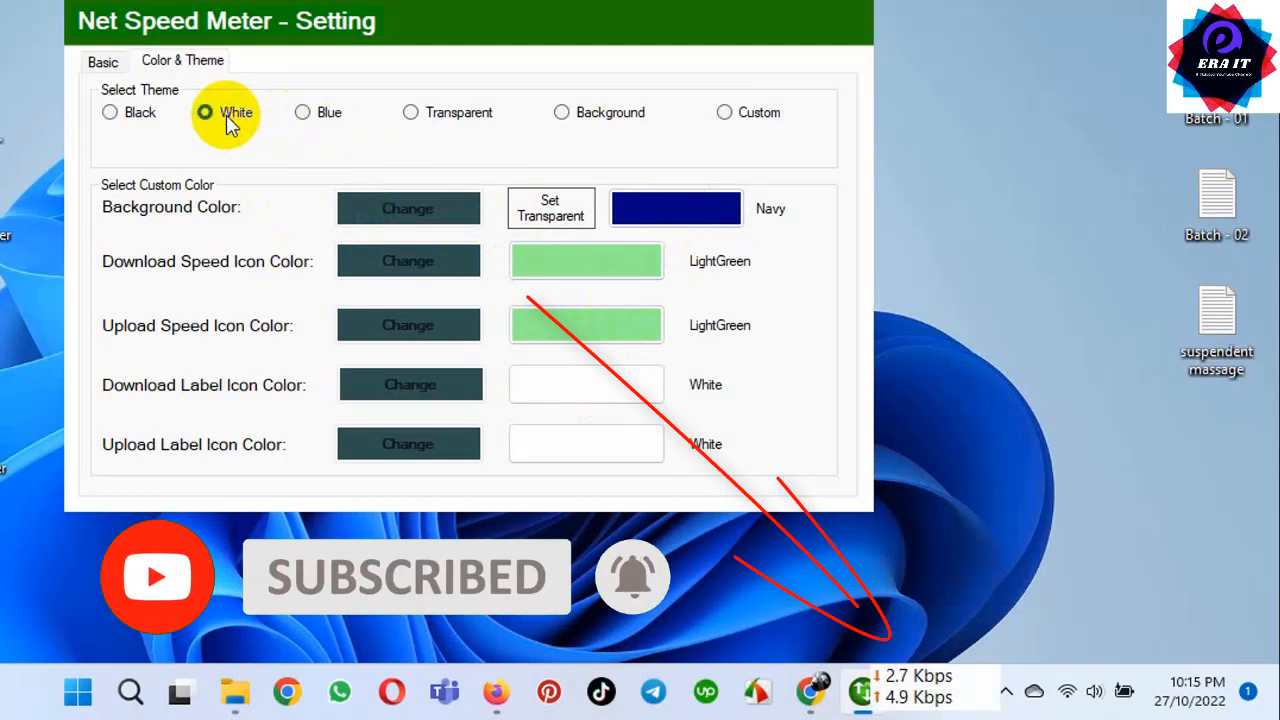
{"action": "left_click", "coordinate": [302, 112]}
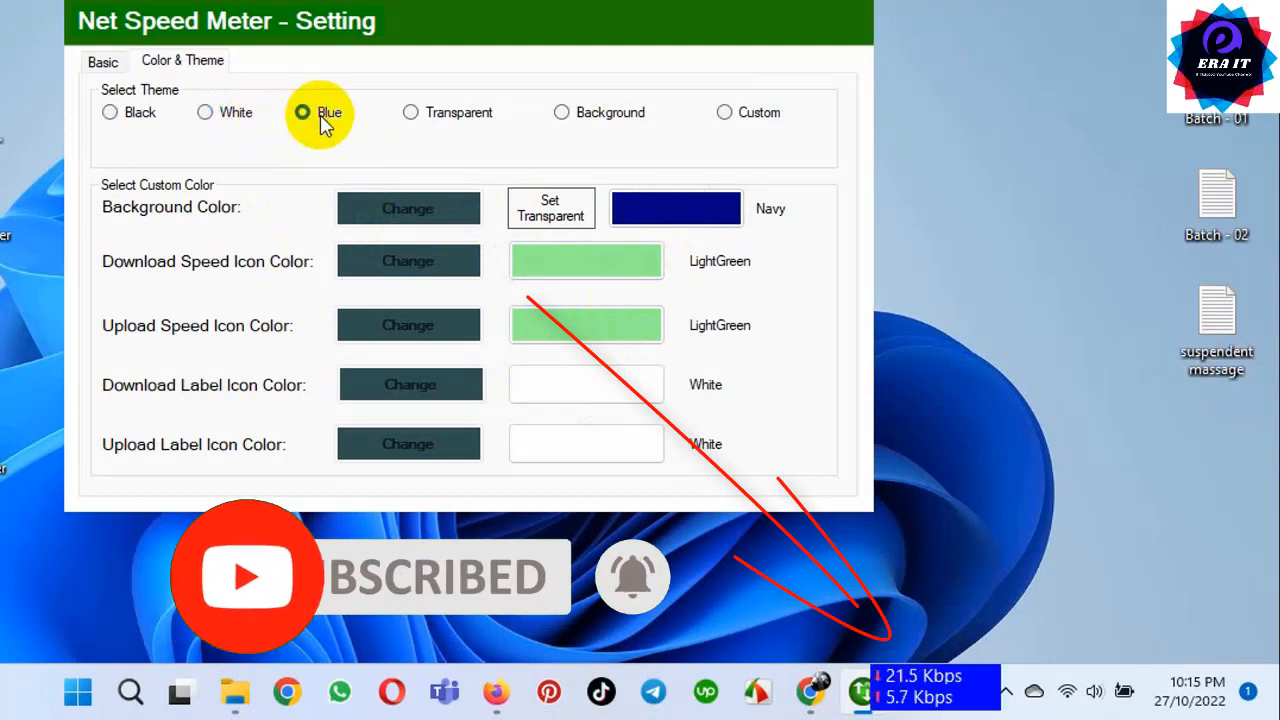
{"action": "left_click", "coordinate": [402, 112]}
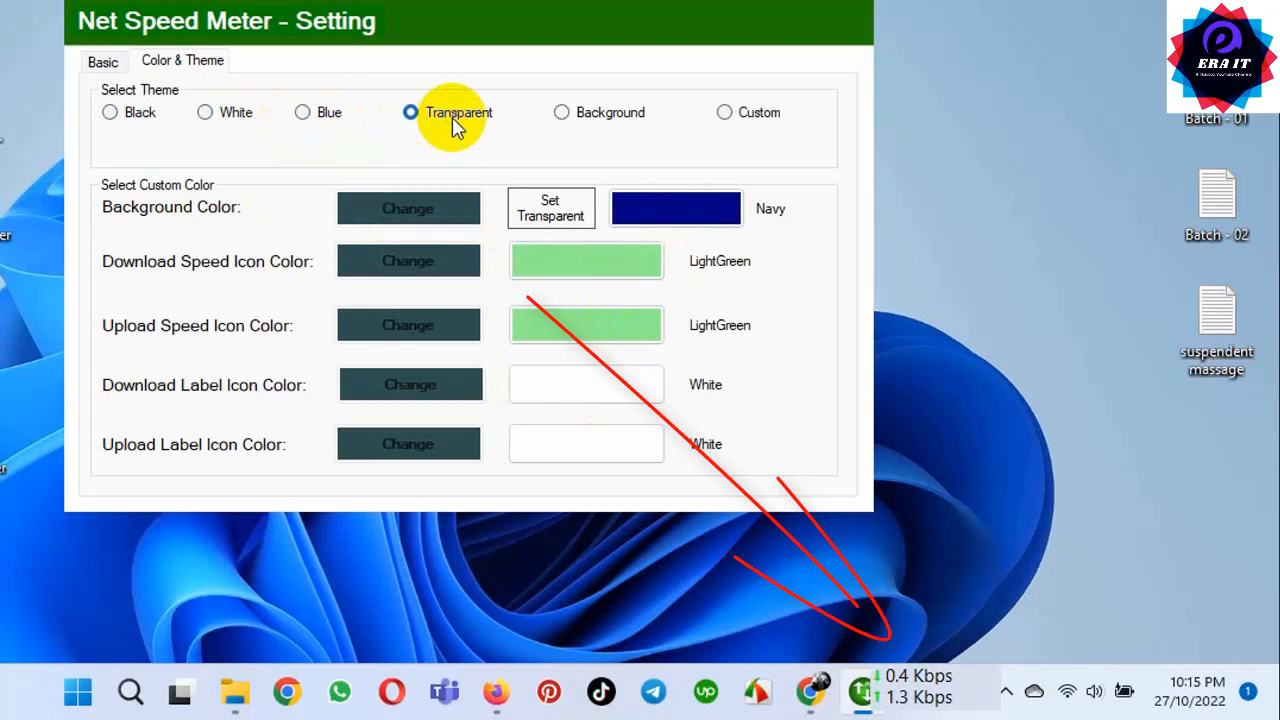
{"action": "left_click", "coordinate": [555, 112]}
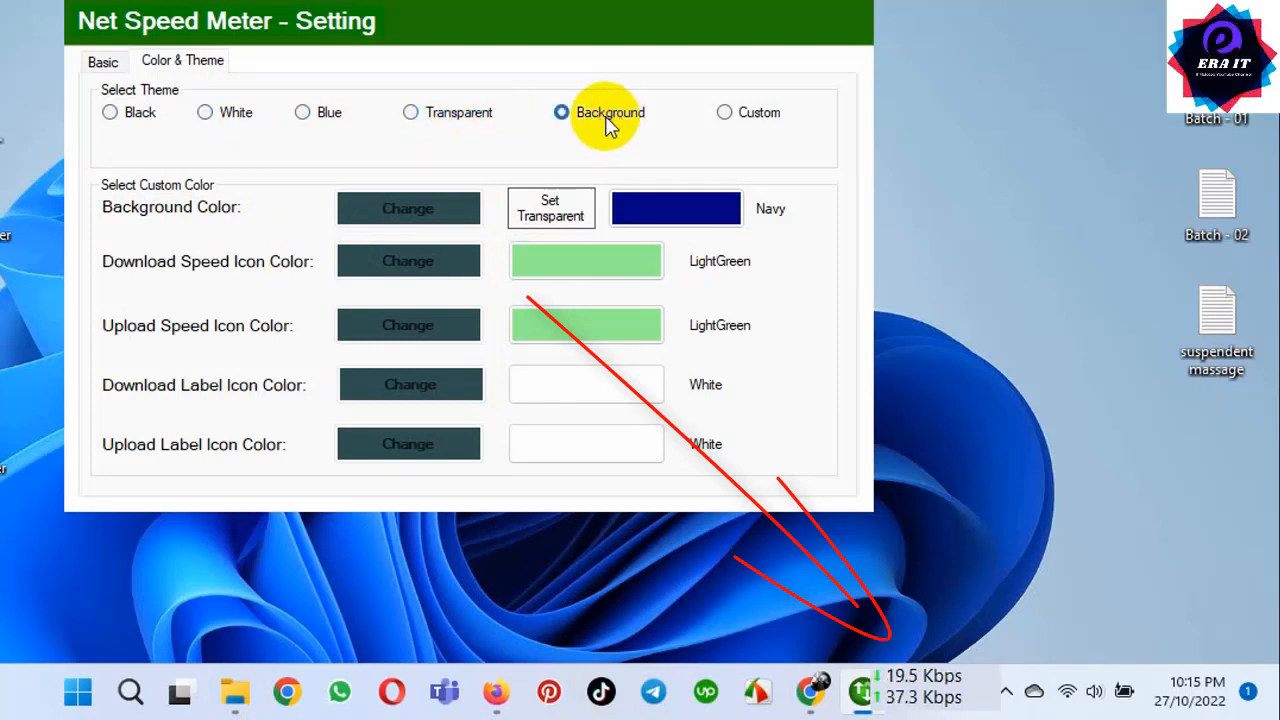
{"action": "left_click", "coordinate": [719, 112]}
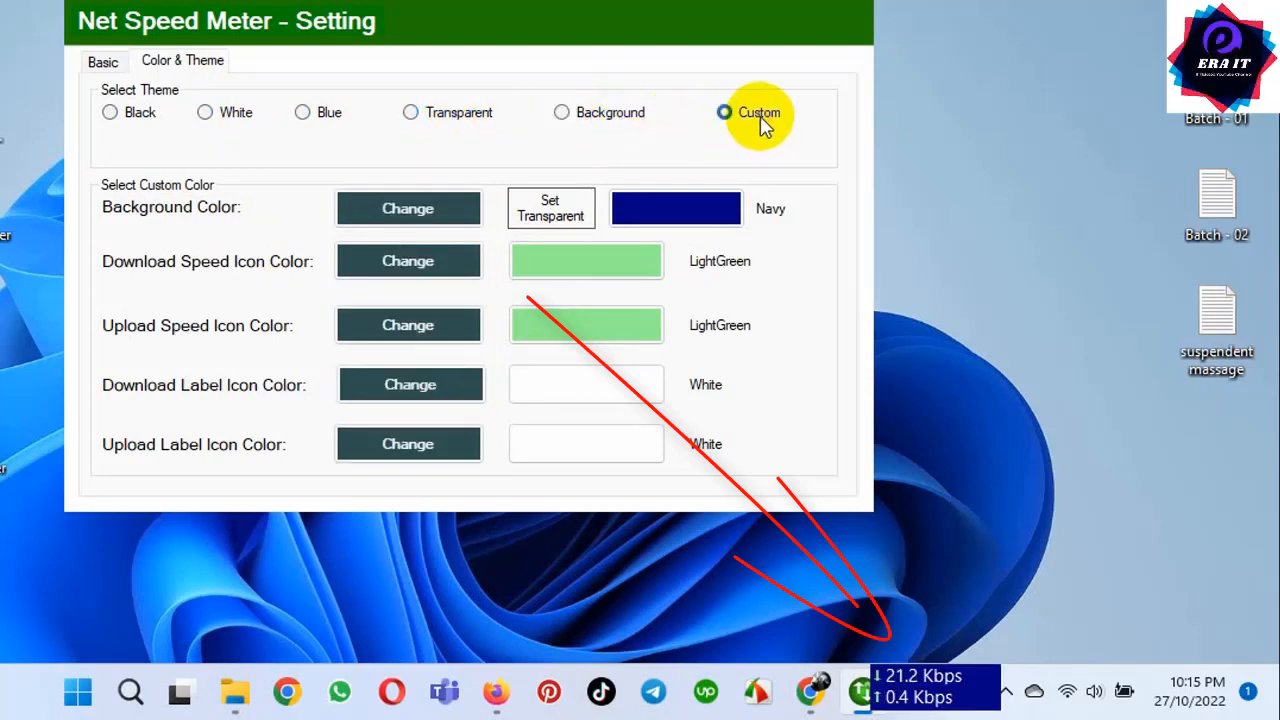
{"action": "left_click", "coordinate": [110, 113]}
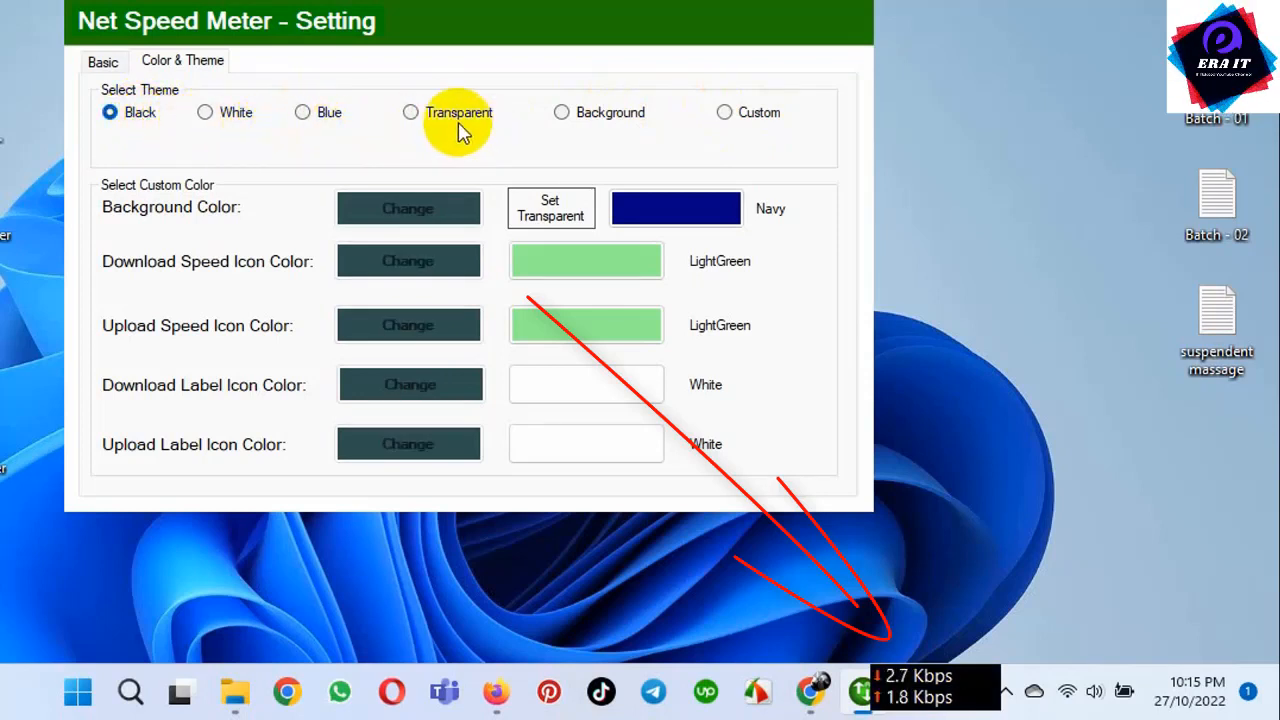
{"action": "left_click", "coordinate": [406, 112]}
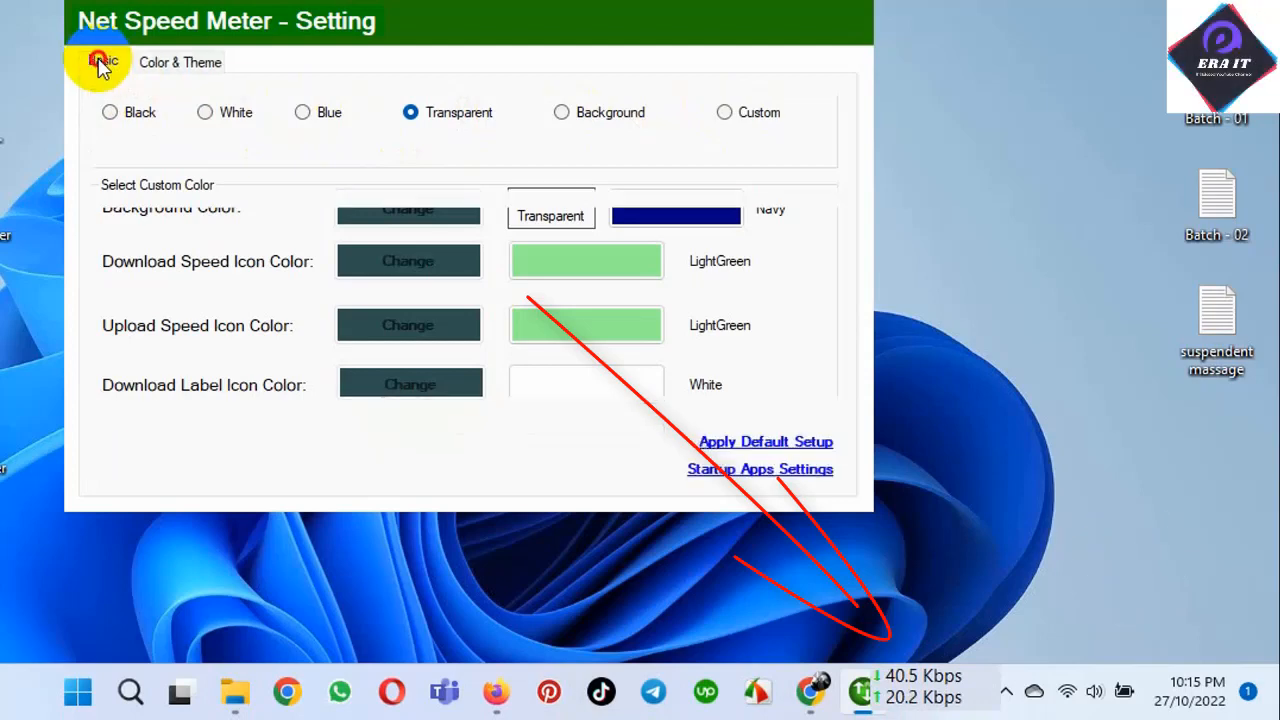
On the Basic tab, browse the font Family list and try fonts such as SimSun.
{"action": "left_click", "coordinate": [95, 63]}
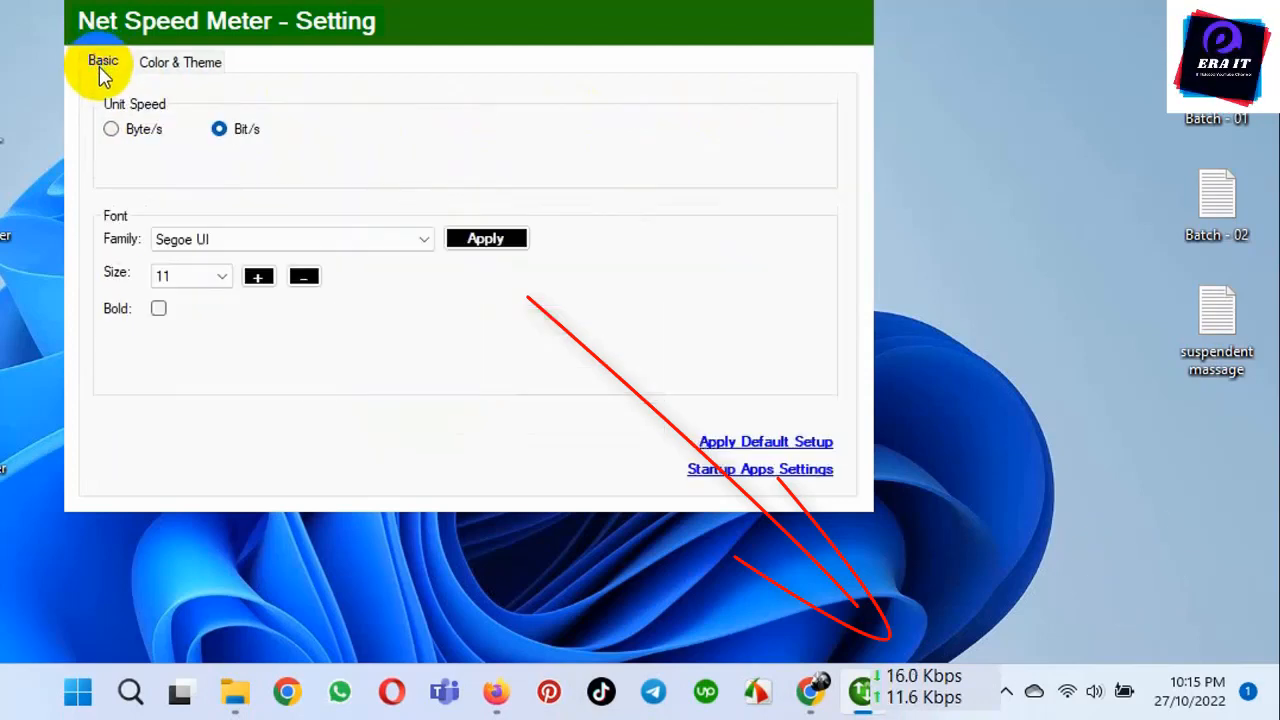
{"action": "left_click", "coordinate": [421, 238]}
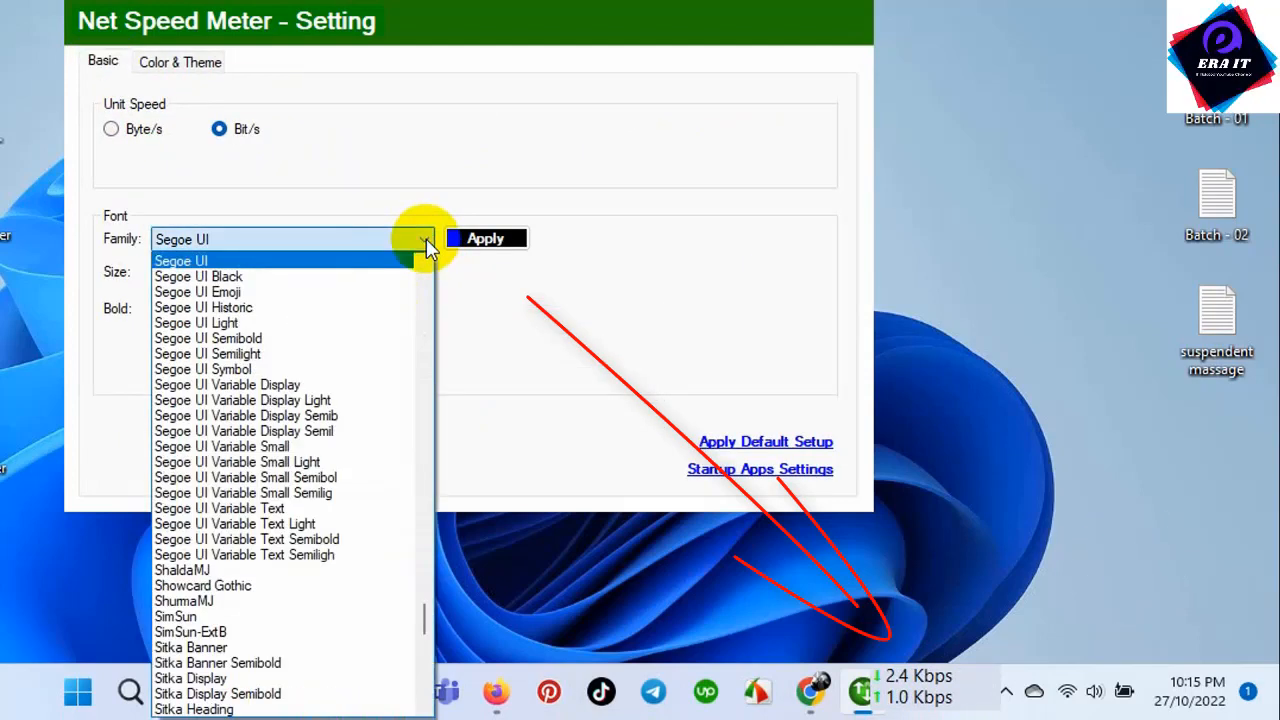
{"action": "scroll", "scroll_direction": "down", "scroll_amount": 3}
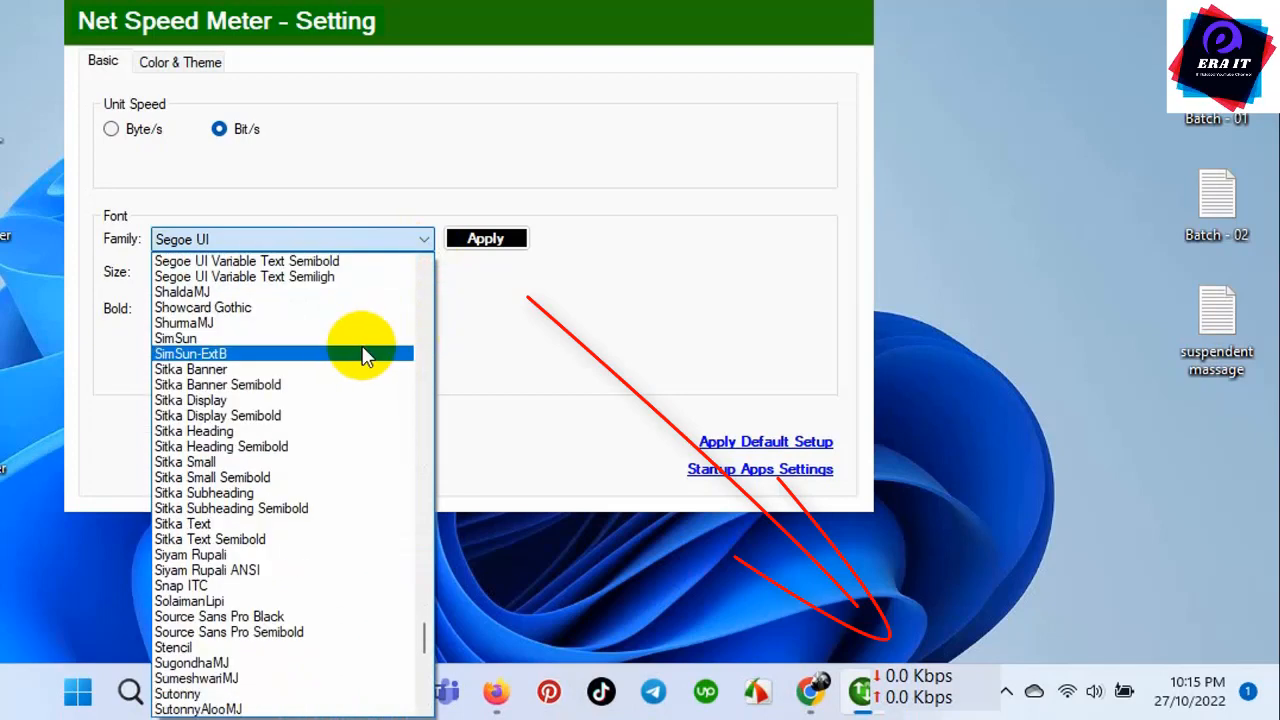
{"action": "mouse_move", "coordinate": [289, 311]}
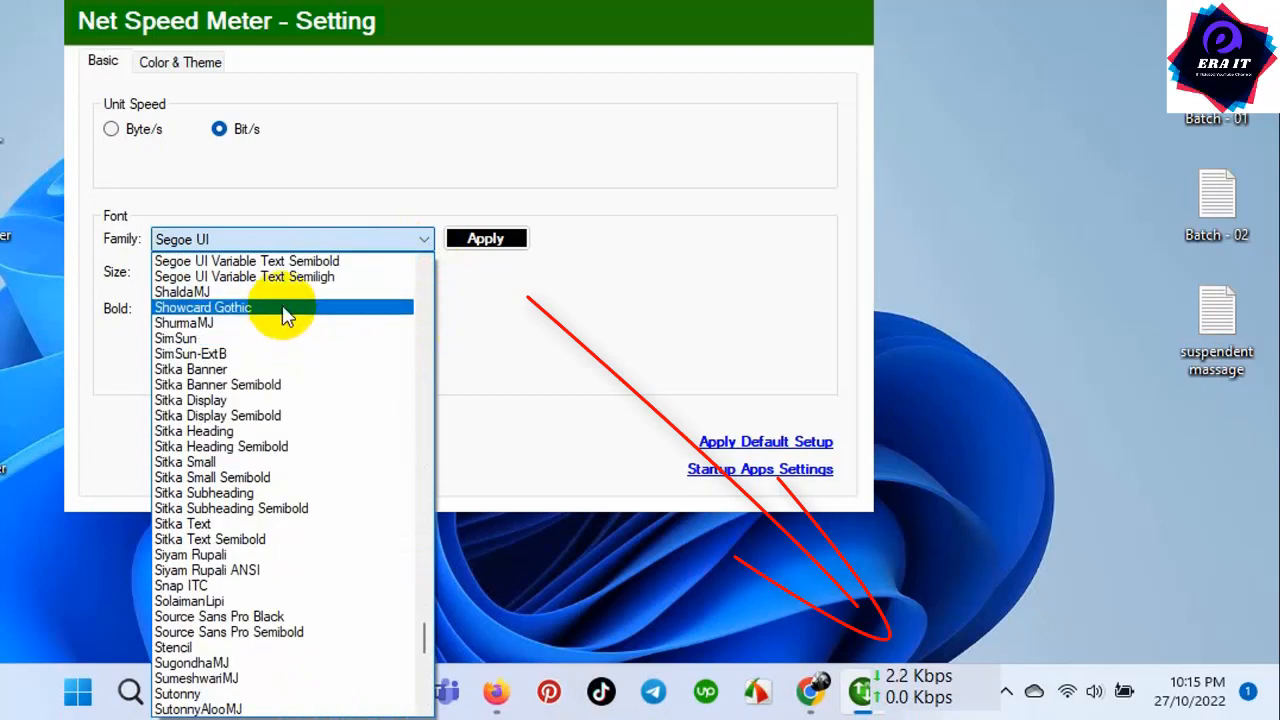
{"action": "mouse_move", "coordinate": [287, 354]}
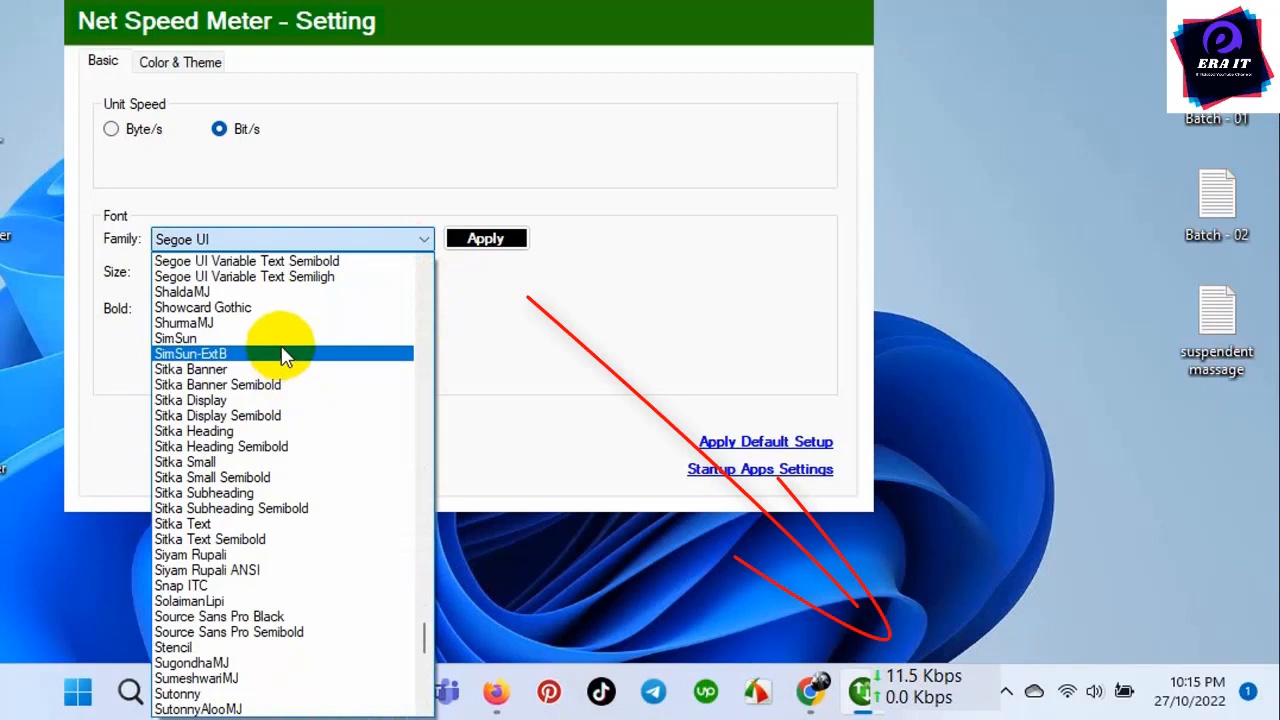
{"action": "left_click", "coordinate": [175, 338]}
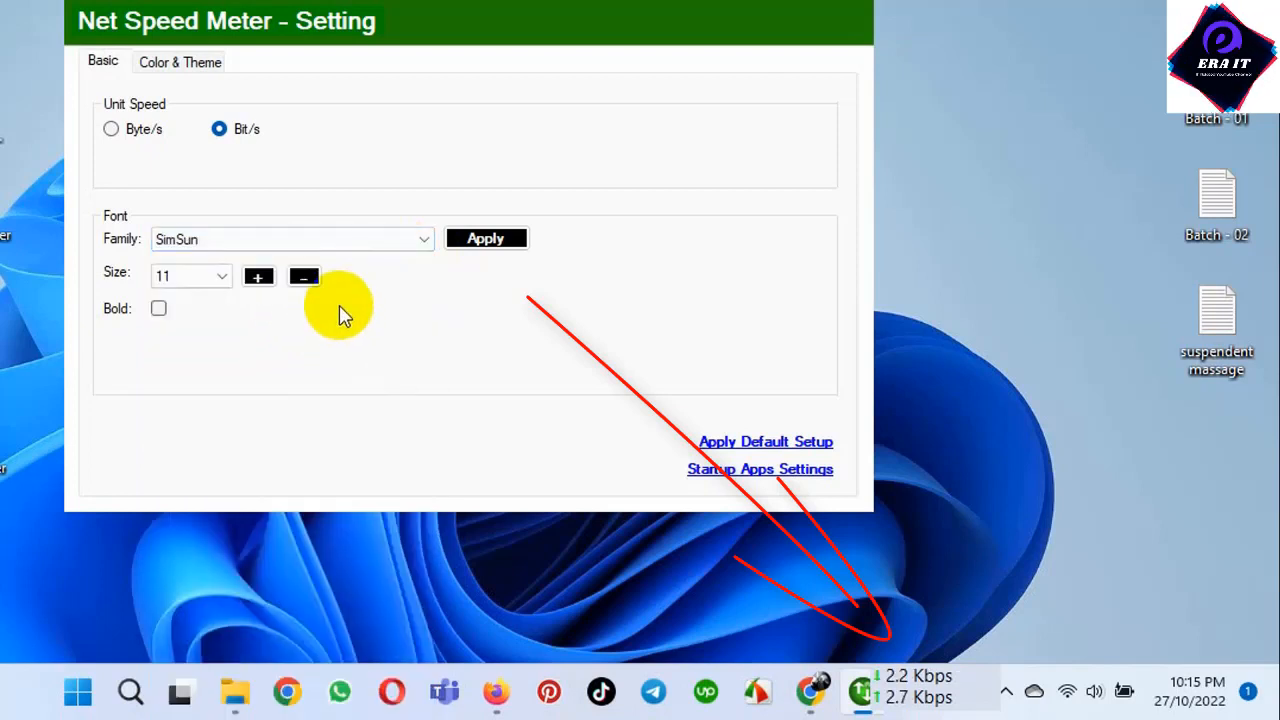
{"action": "left_click", "coordinate": [219, 275]}
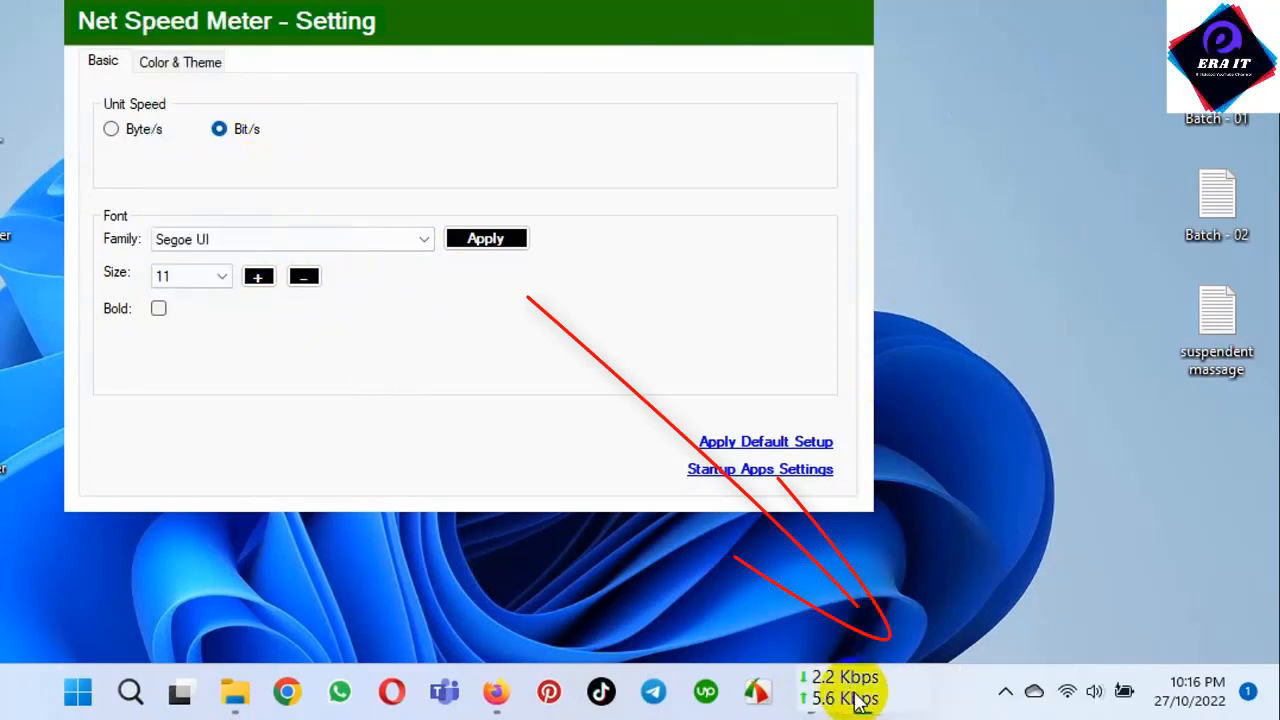
{"action": "mouse_move", "coordinate": [345, 385]}
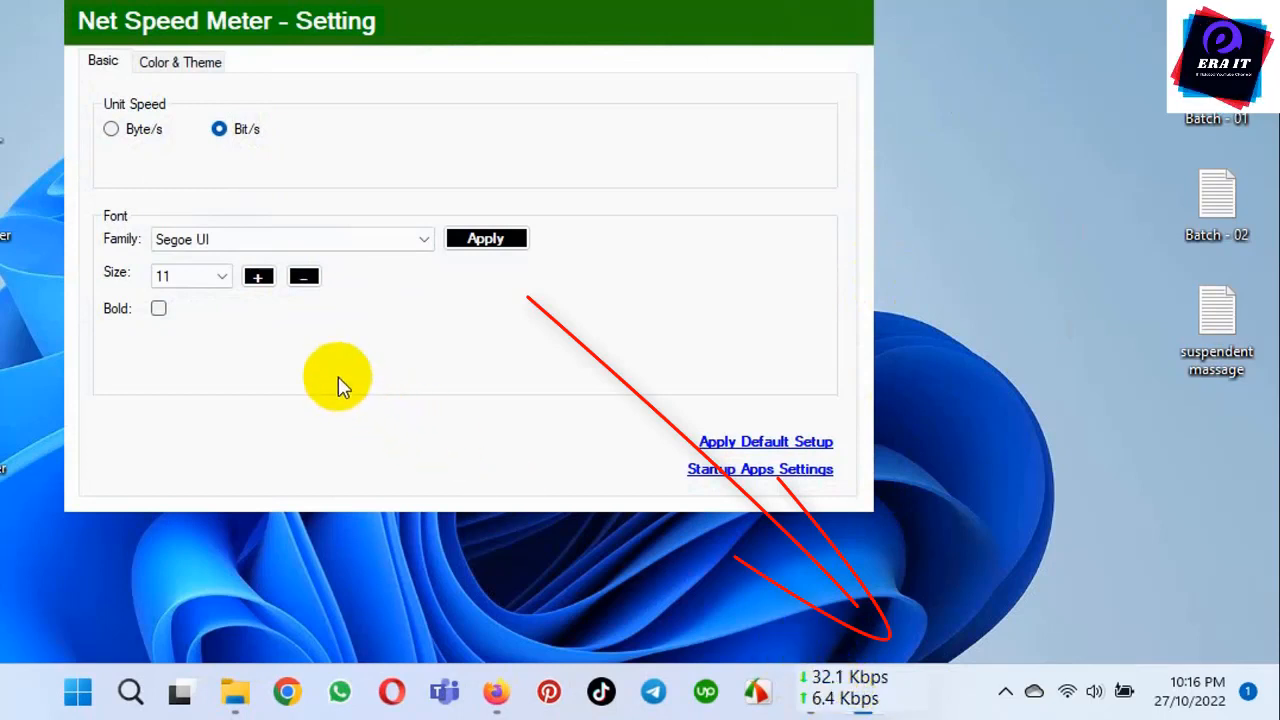
Set the font size to 11, make it bold, and apply the font settings.
{"action": "left_click", "coordinate": [258, 276]}
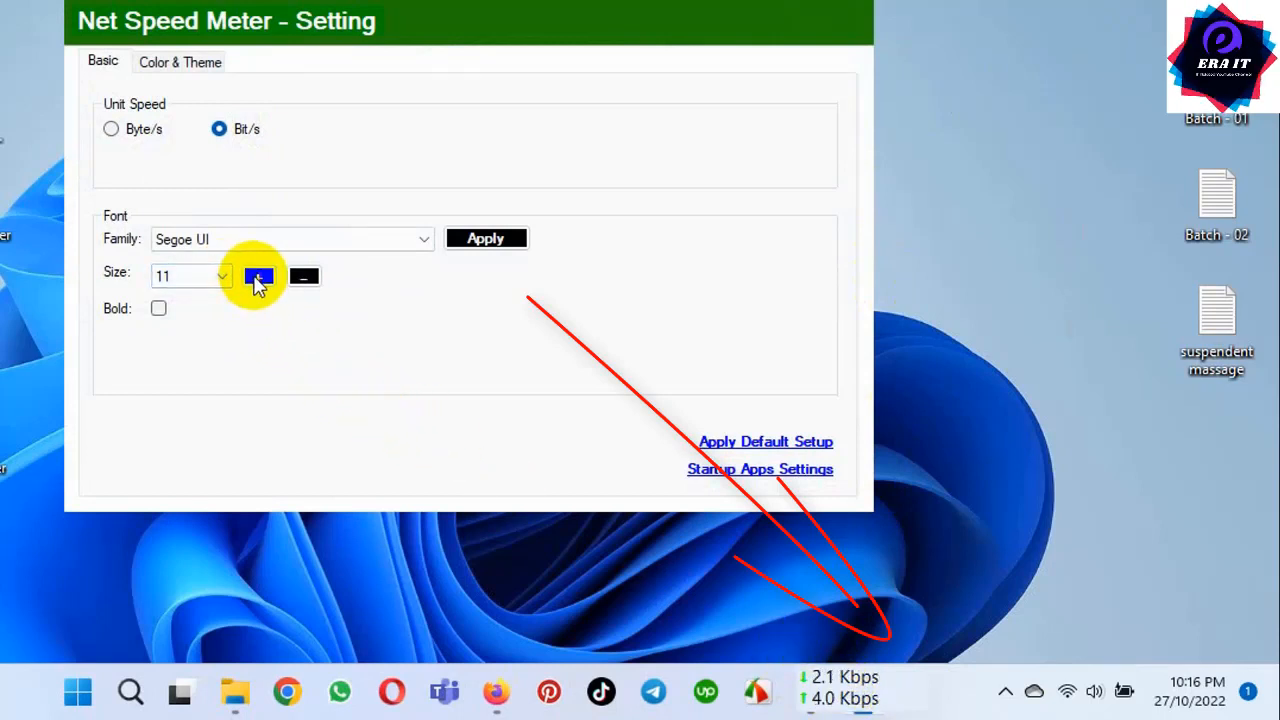
{"action": "left_click", "coordinate": [258, 276]}
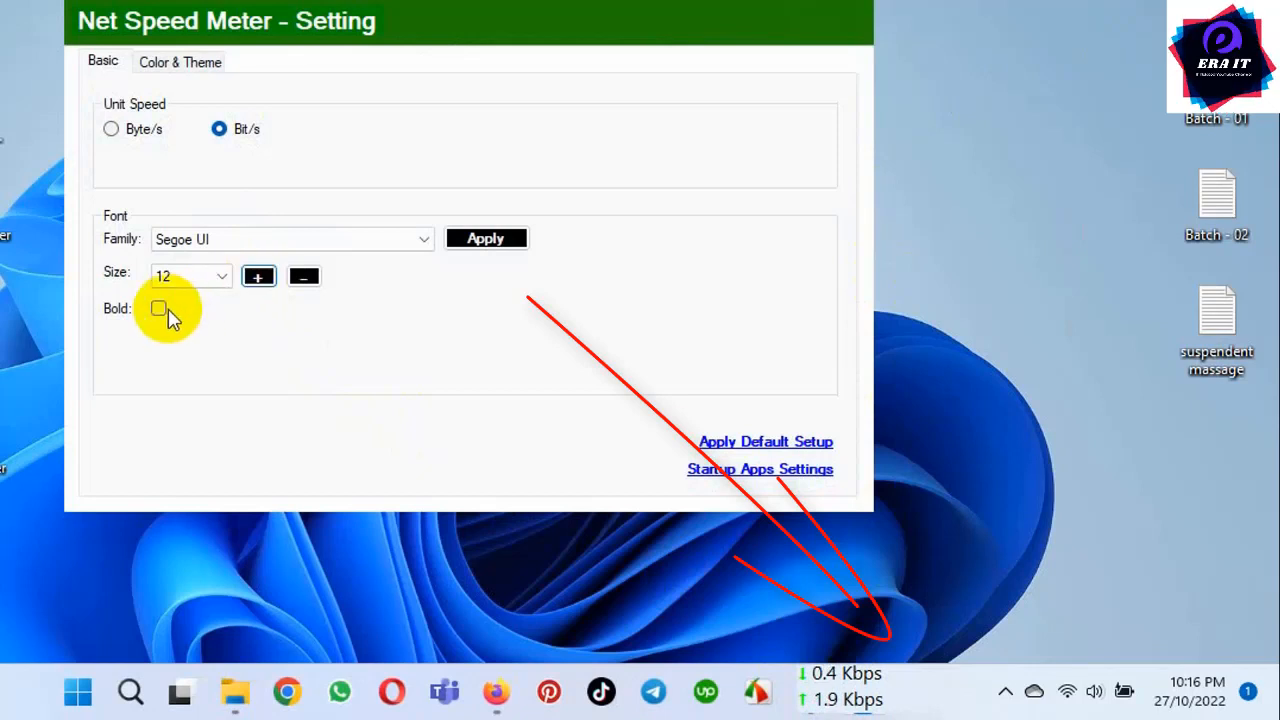
{"action": "left_click", "coordinate": [158, 308]}
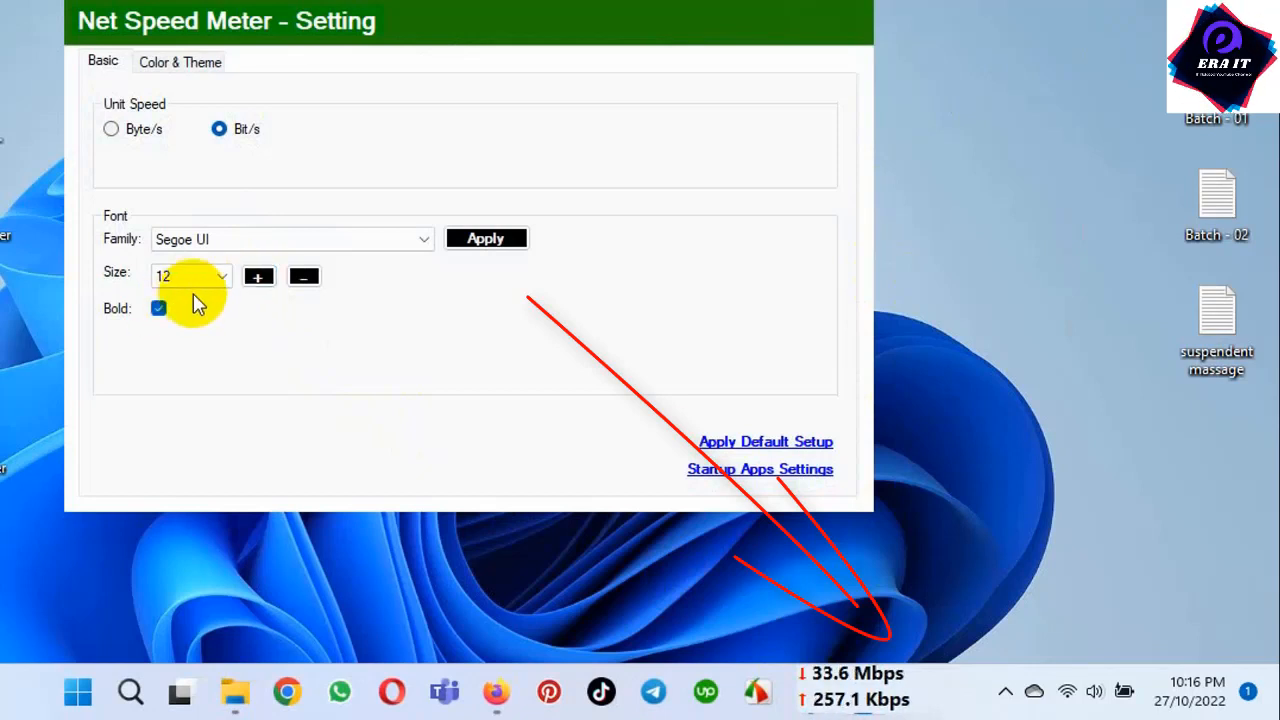
{"action": "left_click", "coordinate": [304, 276]}
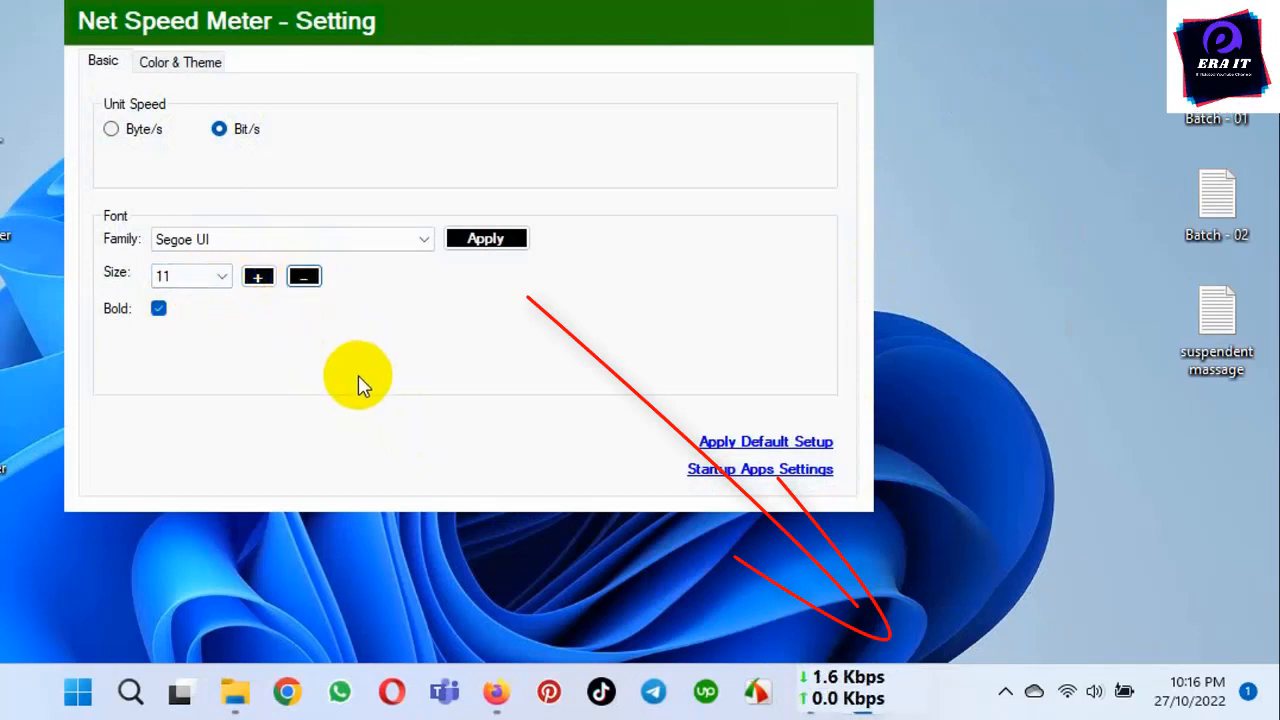
{"action": "mouse_move", "coordinate": [513, 330]}
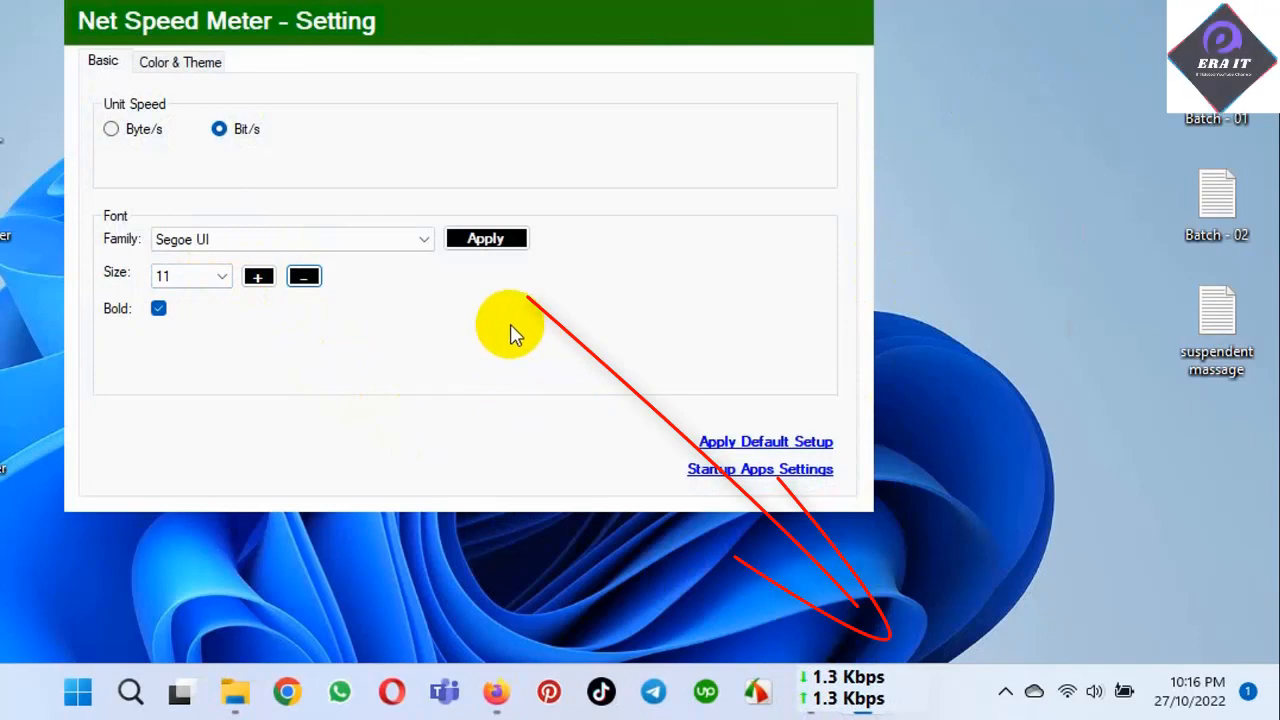
{"action": "left_click", "coordinate": [486, 238]}
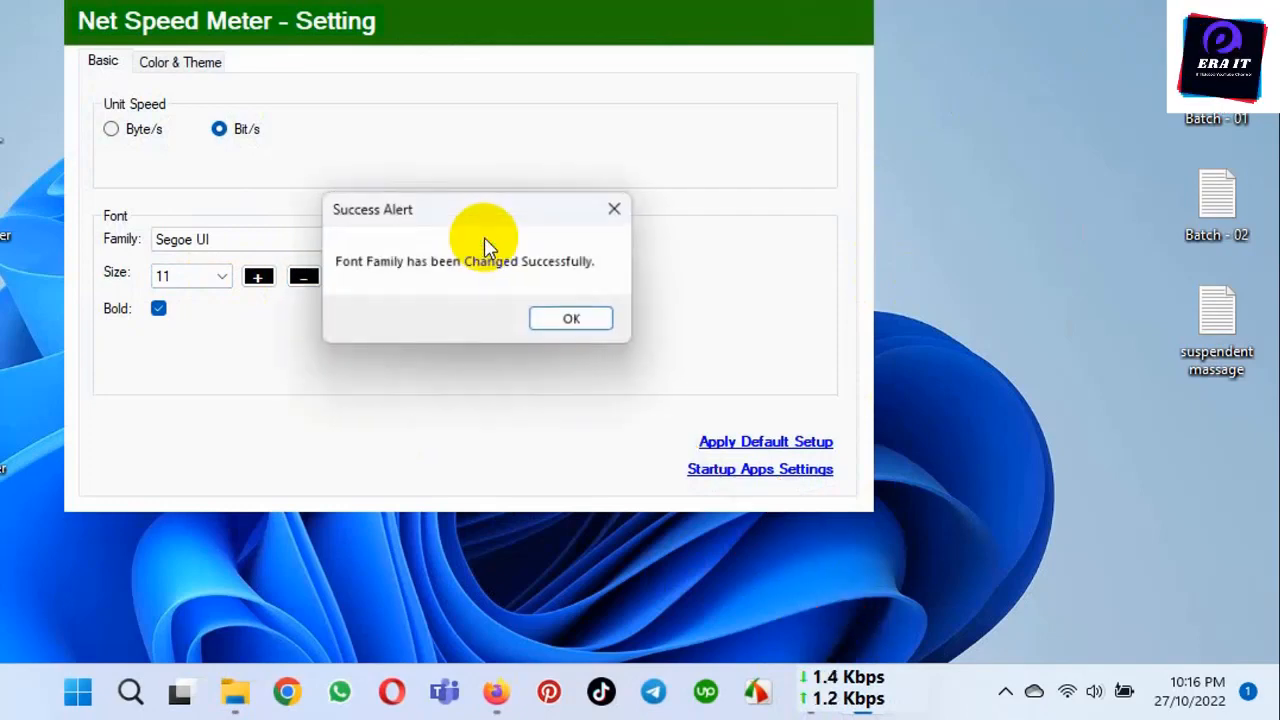